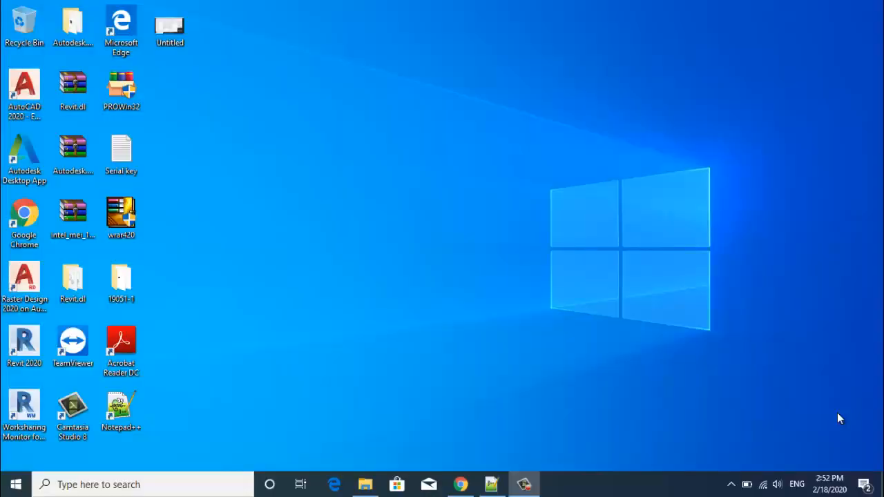
mouse_move(429, 484)
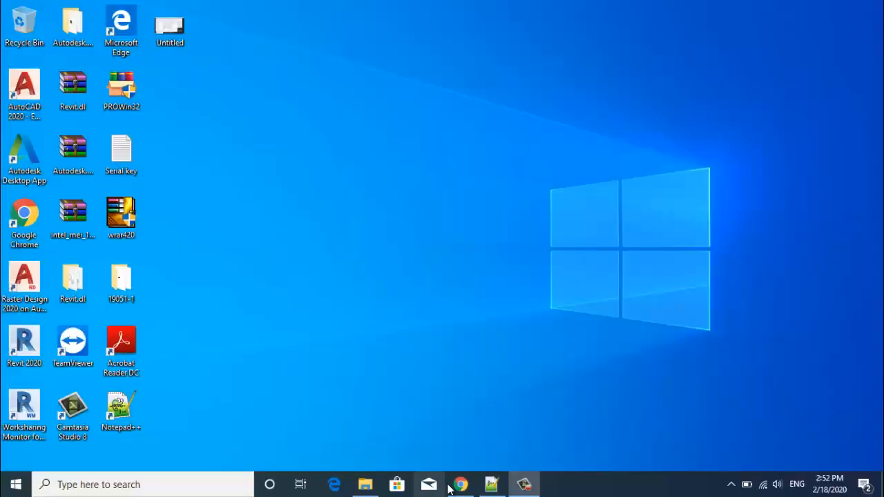
Launch Google Chrome from the taskbar icon
left_click(460, 484)
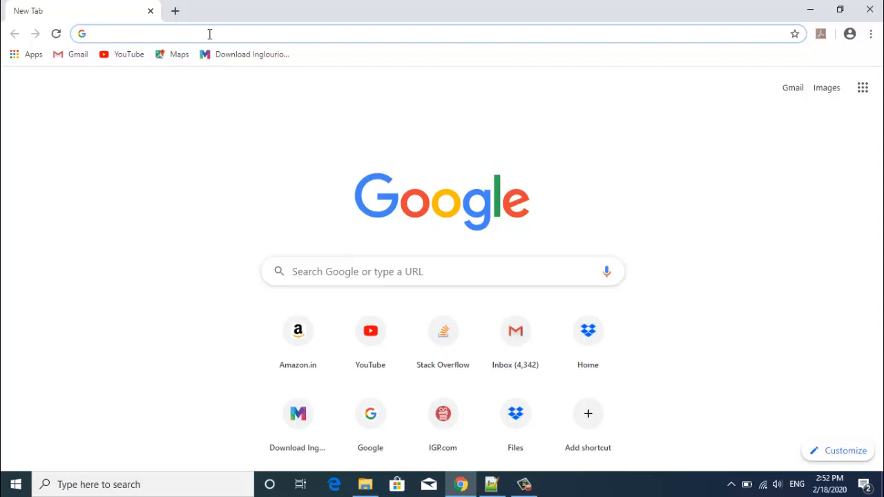
Search 'java download' and open java.com's free Java download page
type("java download")
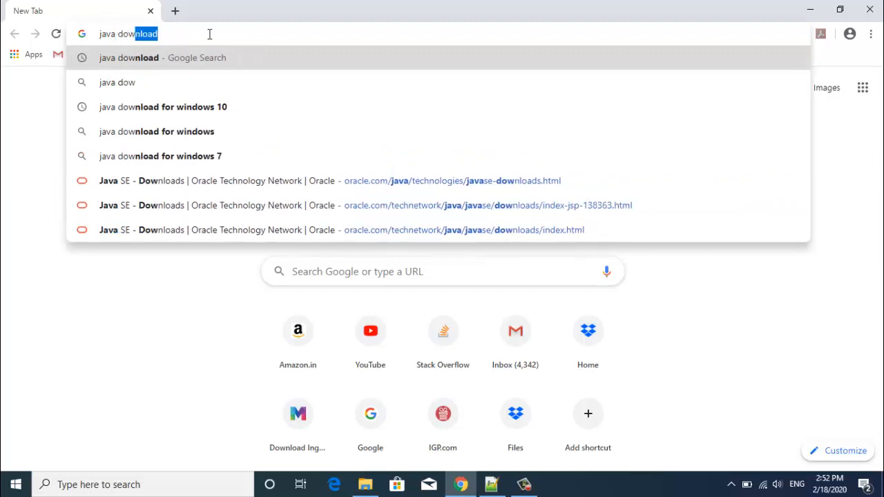
key("Return")
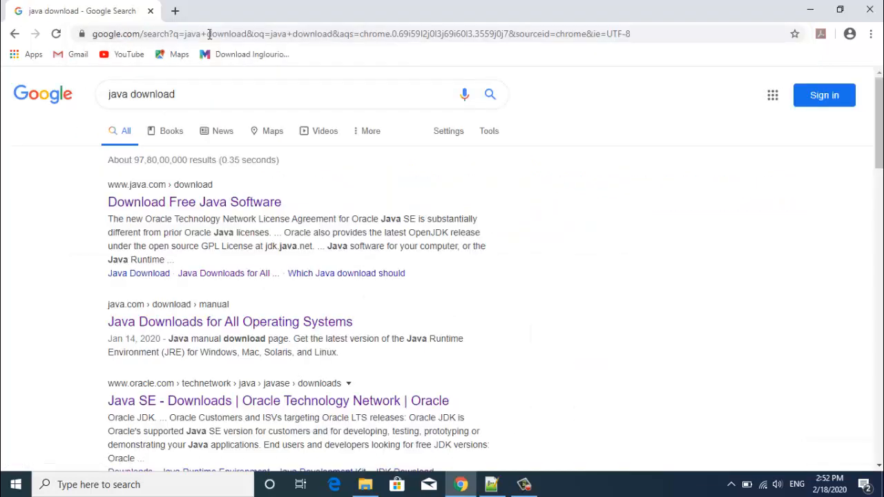
mouse_move(45, 244)
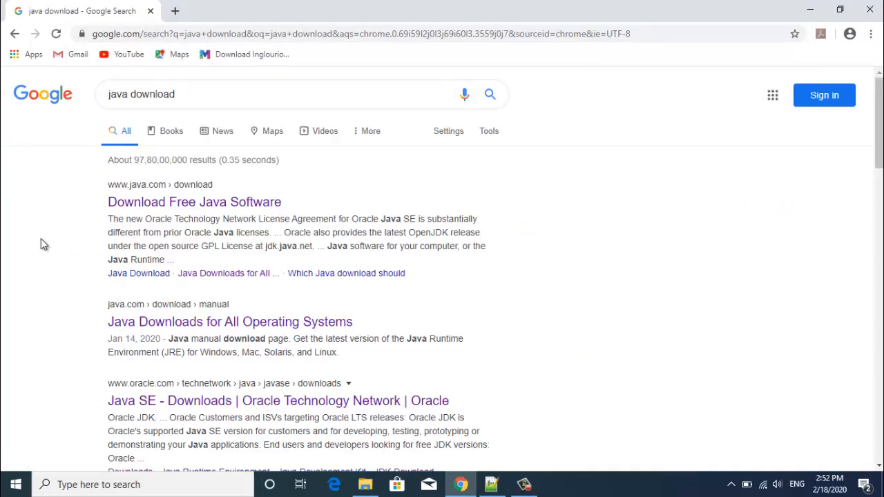
mouse_move(195, 201)
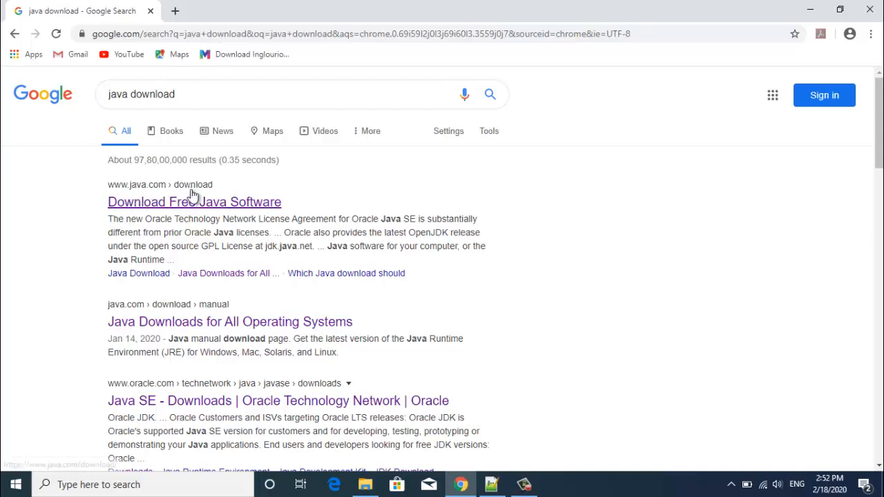
mouse_move(220, 215)
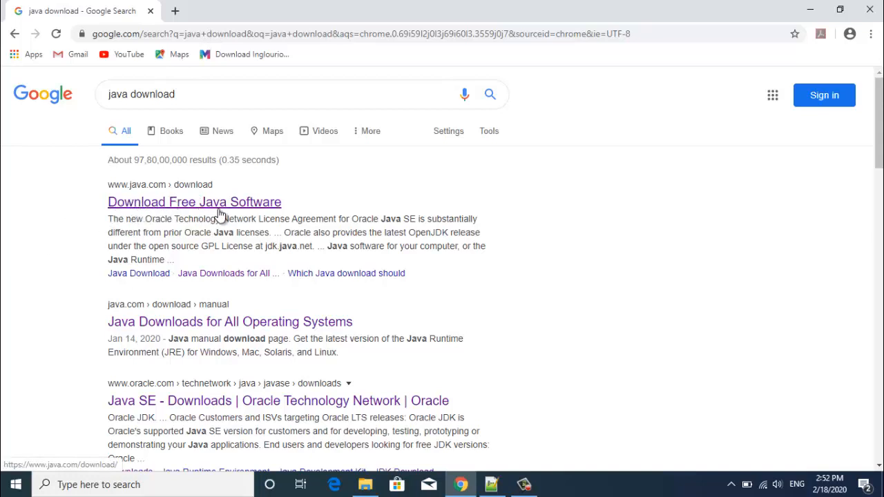
left_click(194, 202)
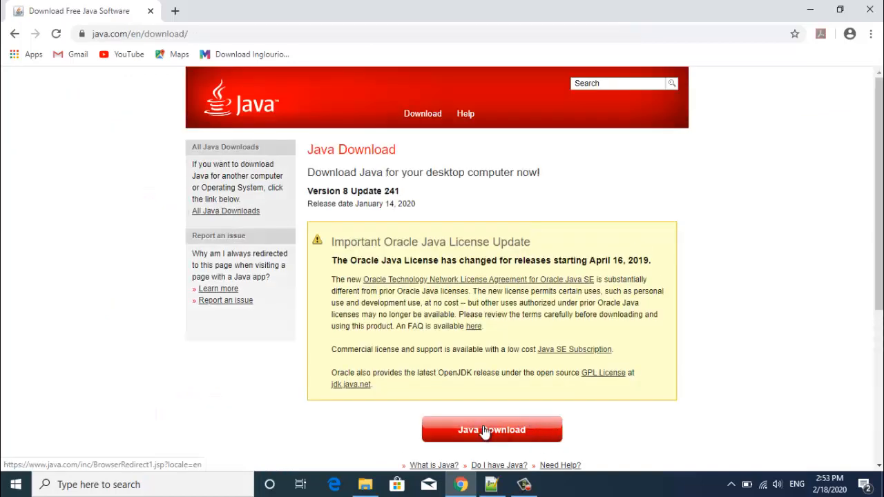
Agree to the license and download the Java for Windows installer
left_click(492, 429)
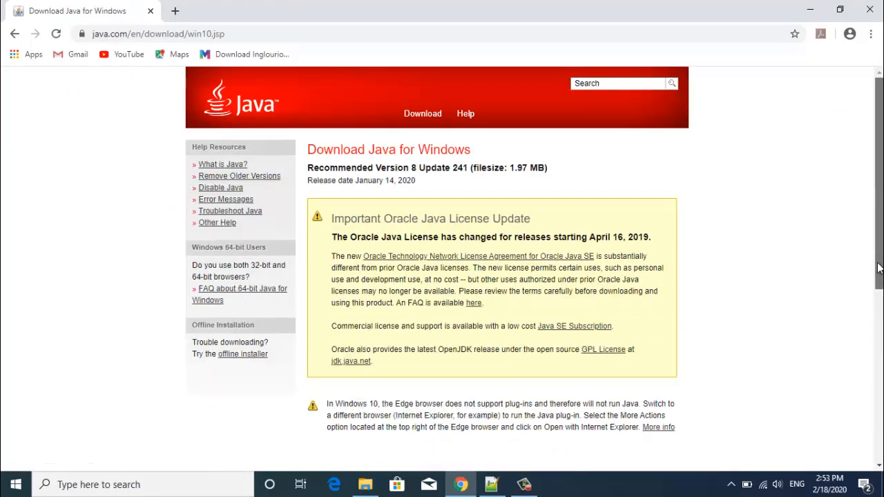
scroll("down", 3)
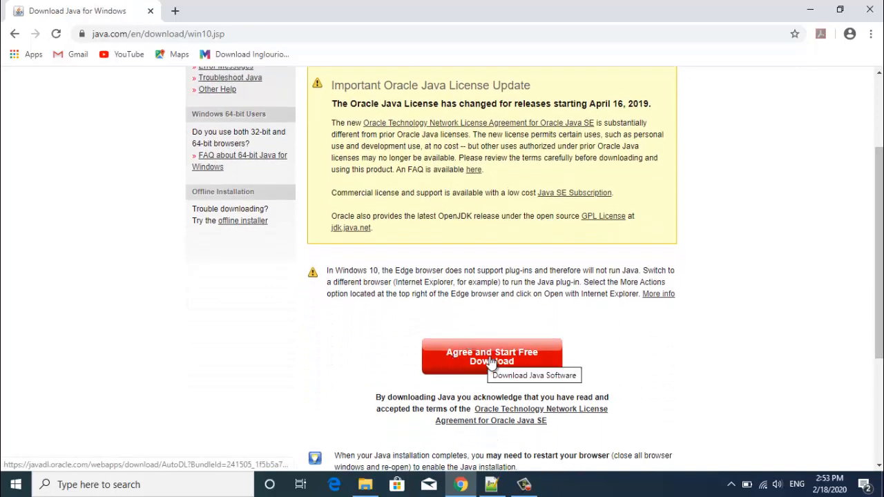
left_click(492, 356)
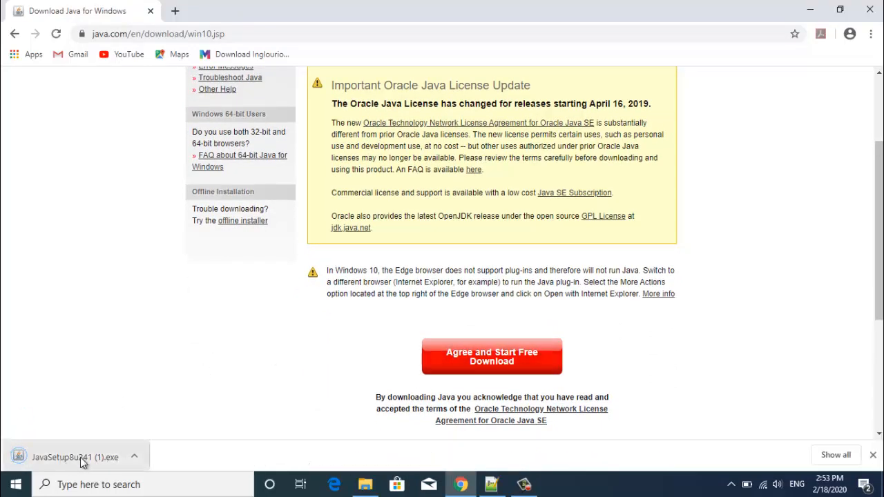
mouse_move(133, 460)
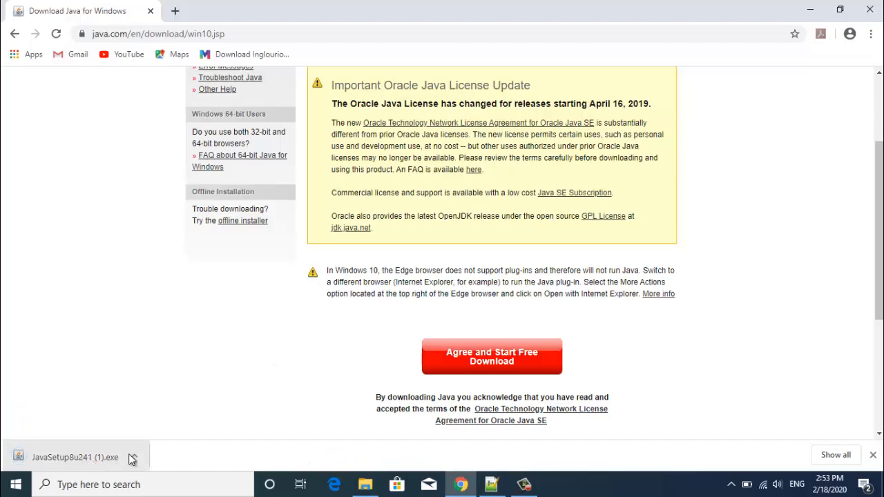
left_click(365, 485)
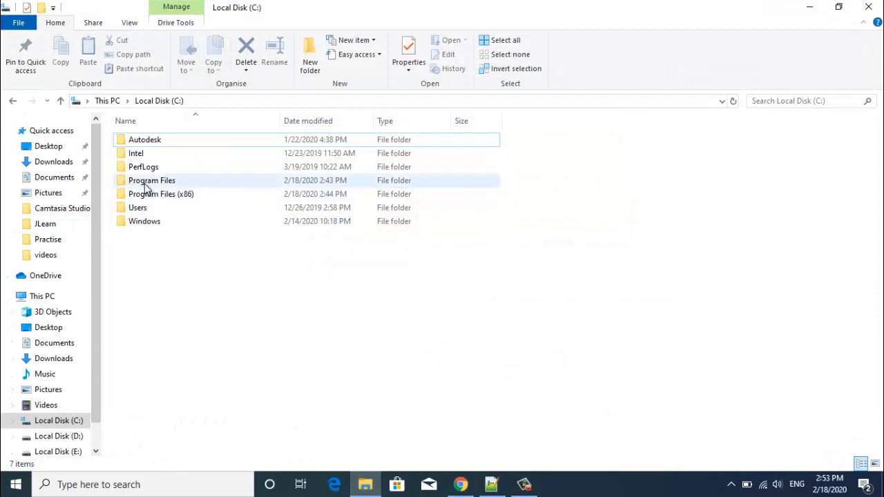
Check Program Files (x86)\Java, finding only jre1.8.0_241, then return to Program Files (x86)
double_click(161, 193)
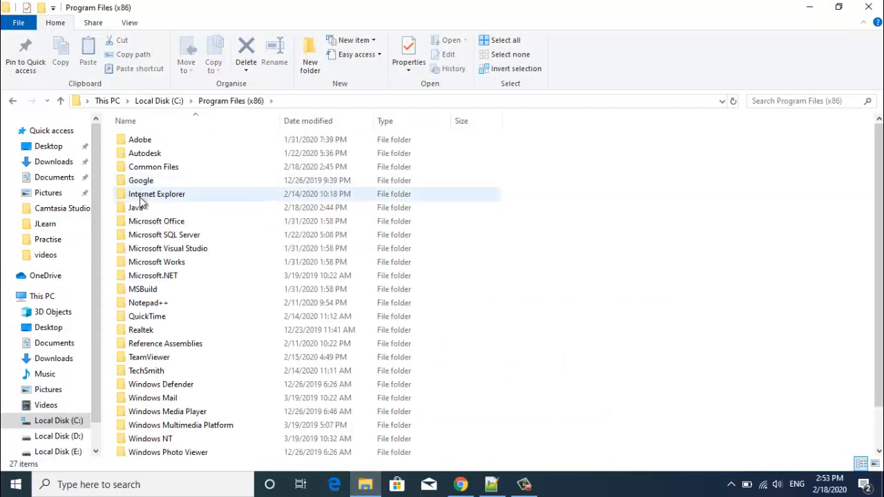
double_click(138, 207)
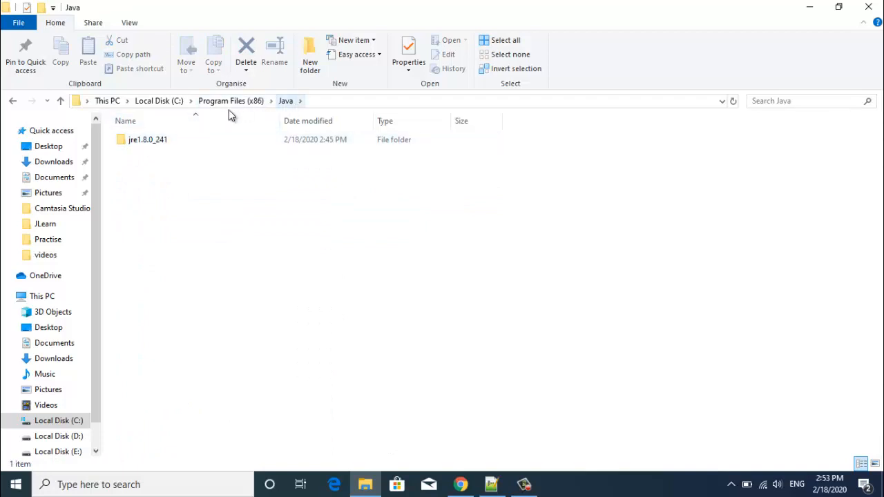
mouse_move(169, 206)
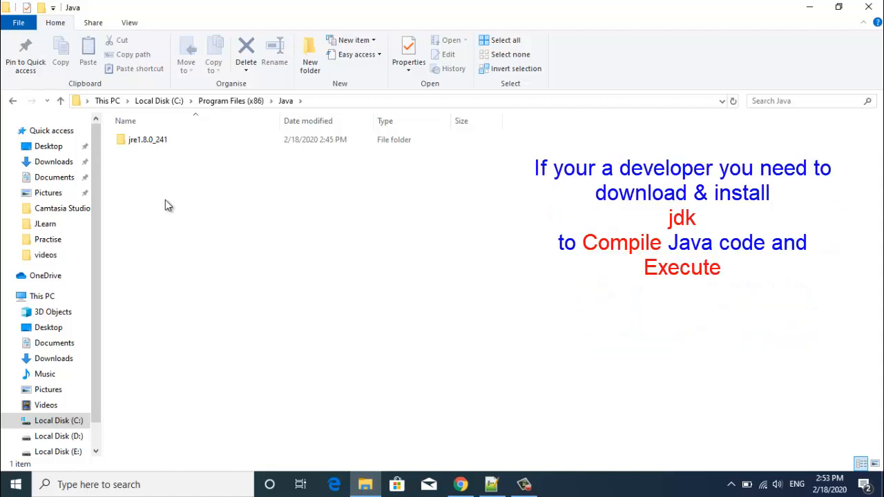
mouse_move(406, 339)
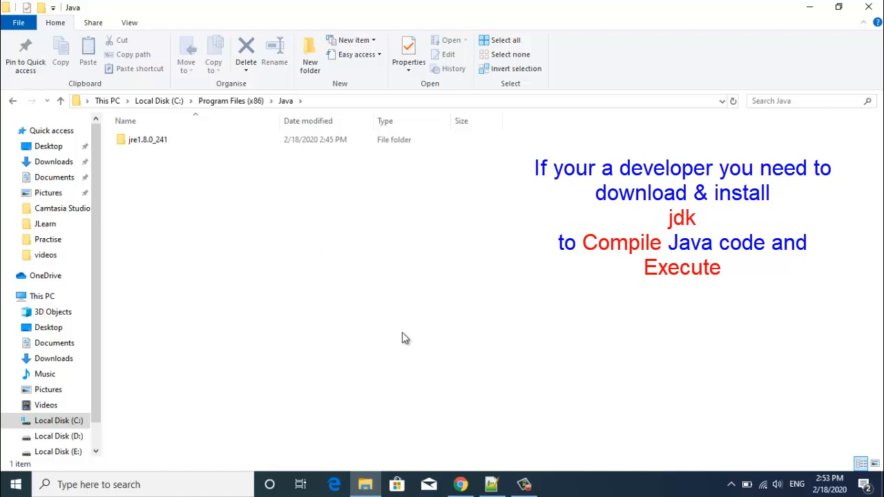
mouse_move(371, 288)
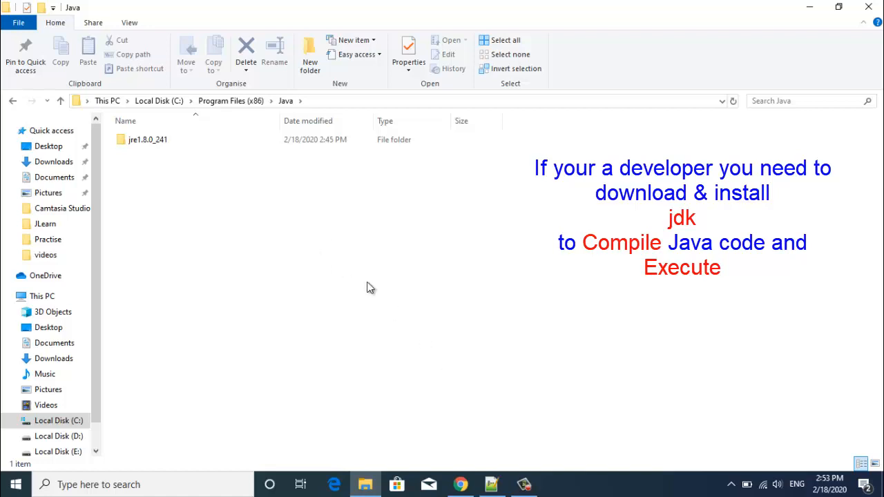
left_click(230, 100)
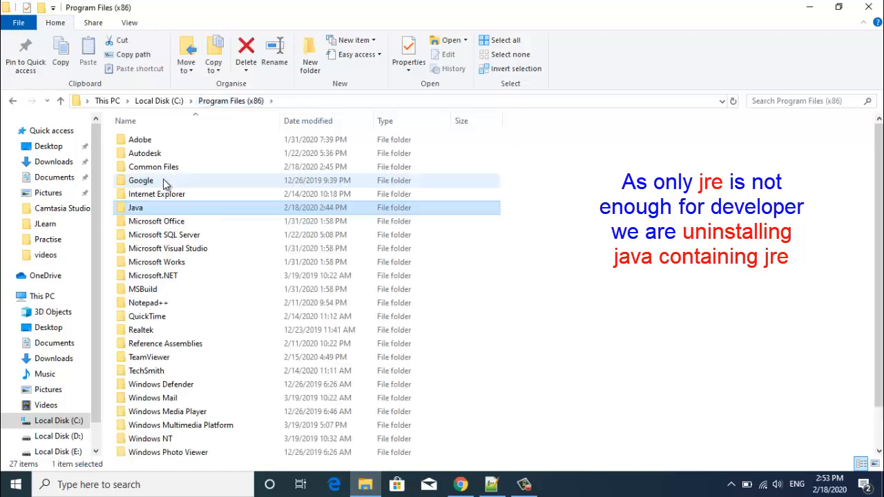
mouse_move(136, 207)
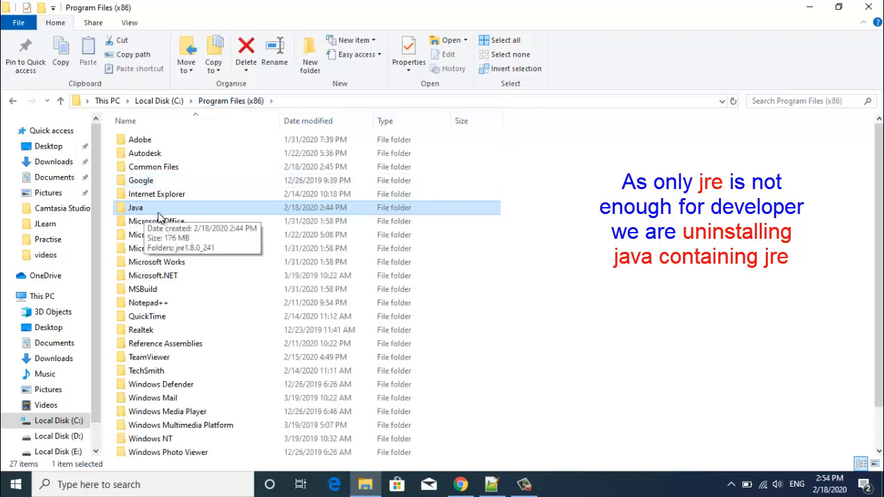
mouse_move(221, 220)
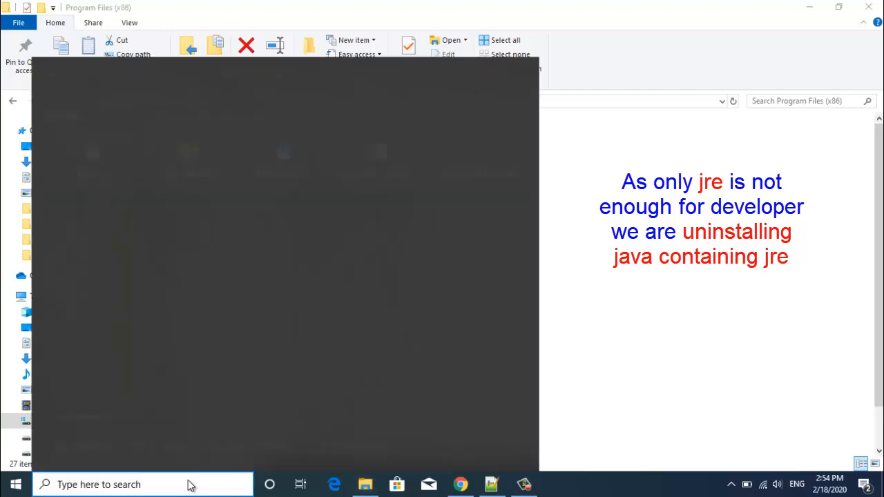
Remove Java 8 Update 241 through Control Panel's Uninstall a program list
type("control")
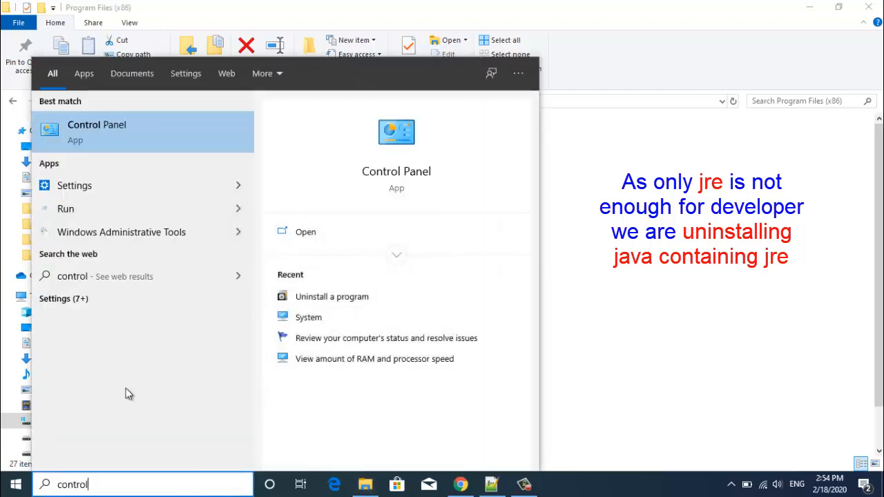
left_click(97, 131)
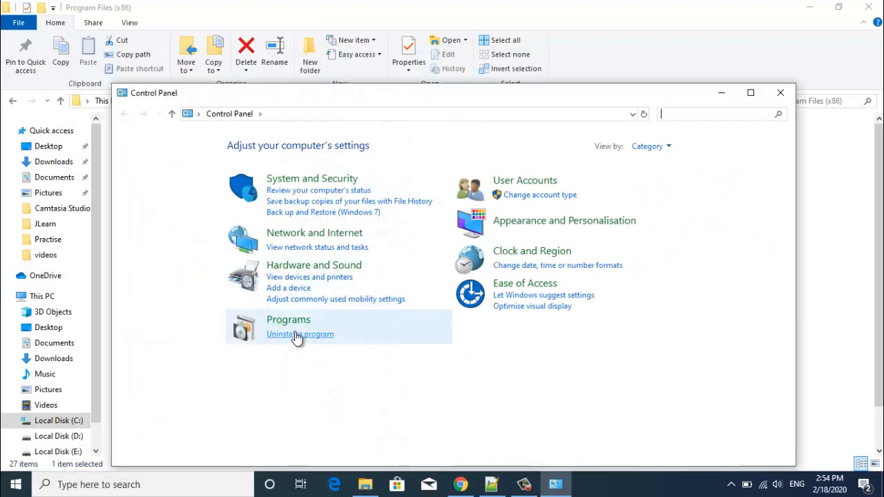
left_click(300, 334)
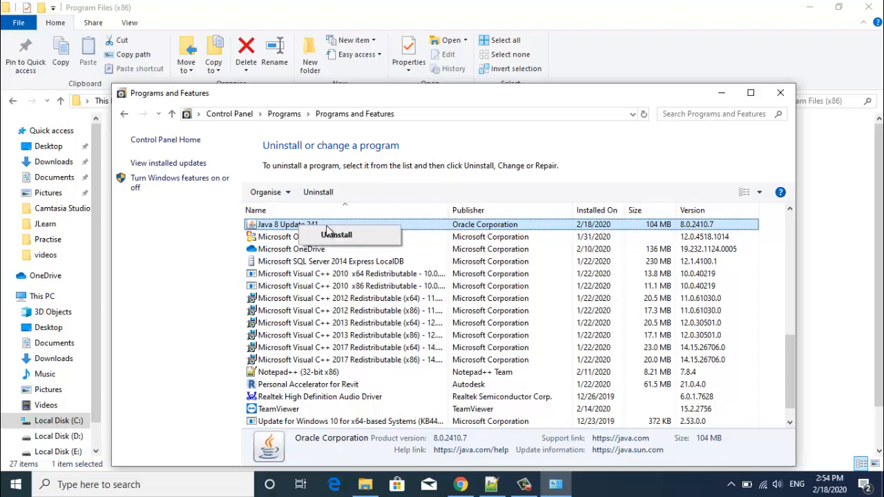
left_click(336, 235)
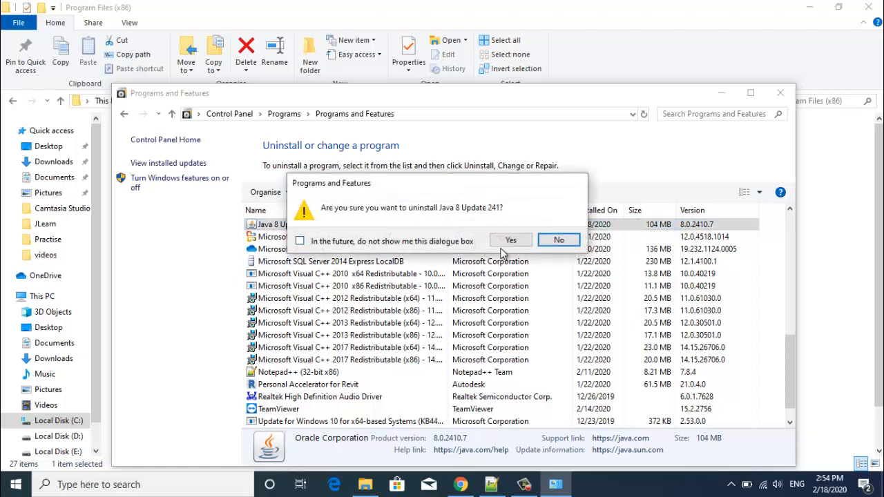
left_click(510, 240)
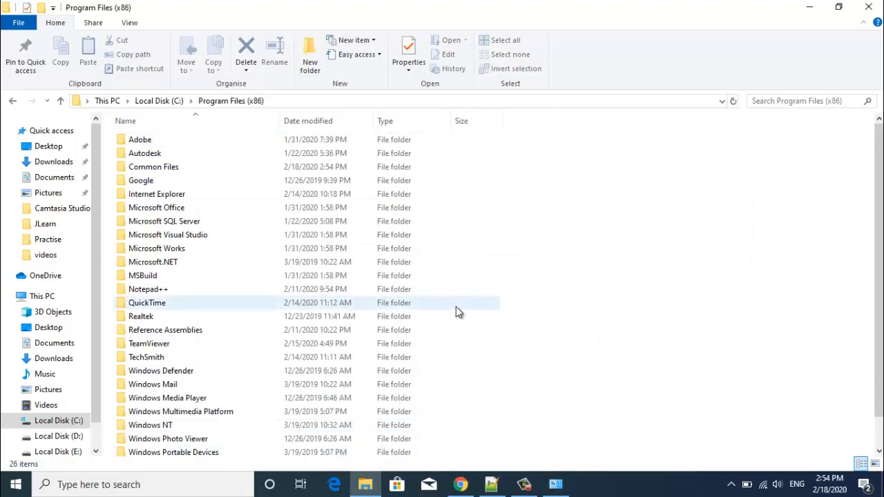
Return to Chrome and open a new tab for the 'java jdk download' search
left_click(460, 484)
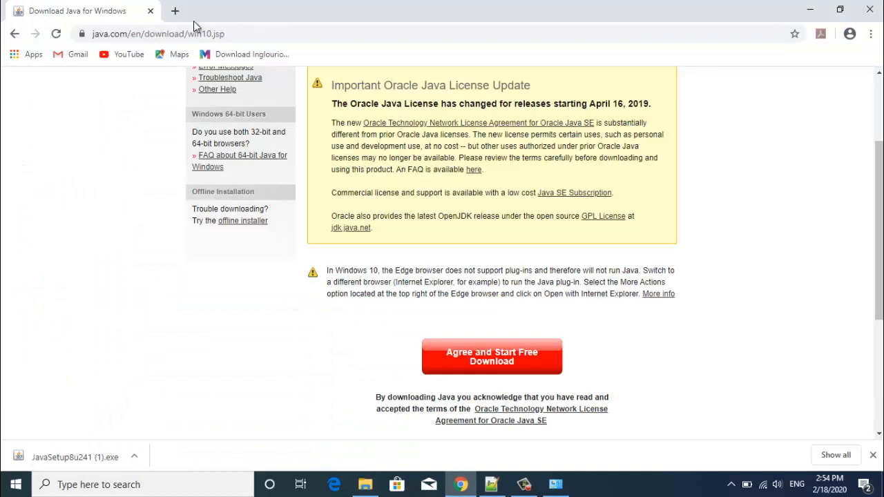
left_click(175, 11)
type("java jdk download")
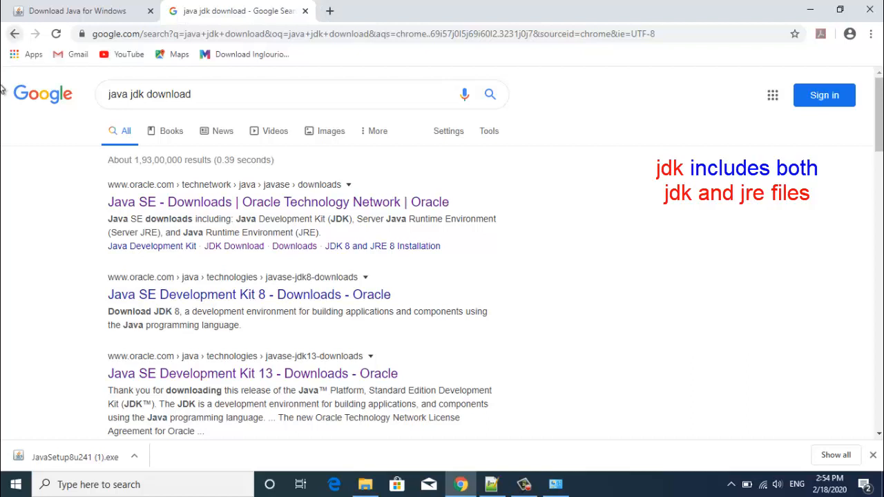
mouse_move(5, 138)
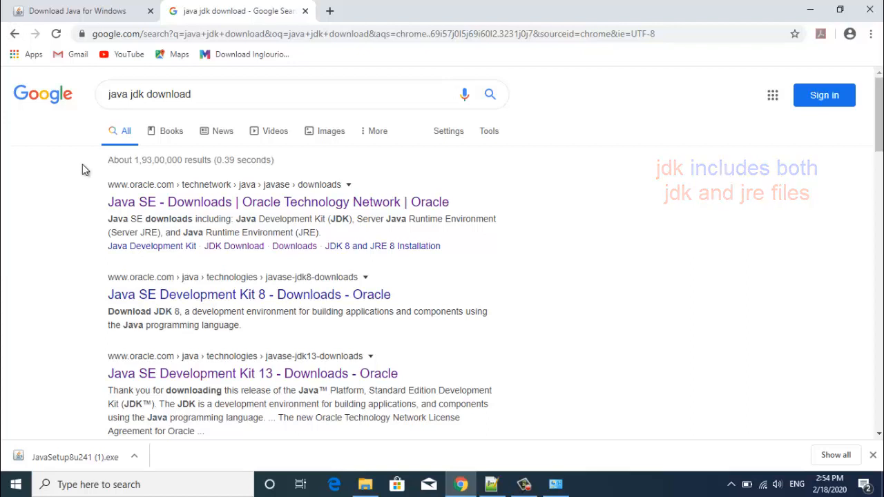
mouse_move(150, 197)
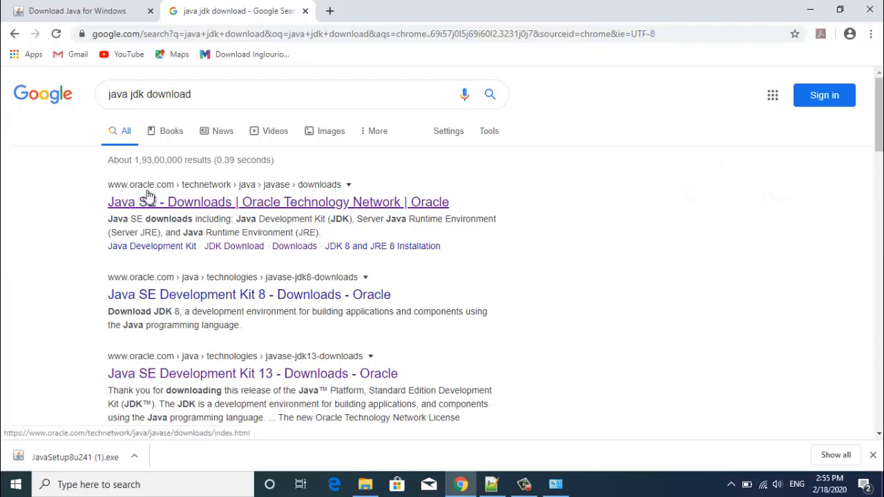
Go through Oracle's Java SE Downloads page to the JDK 13.0.2 installer file table
left_click(278, 202)
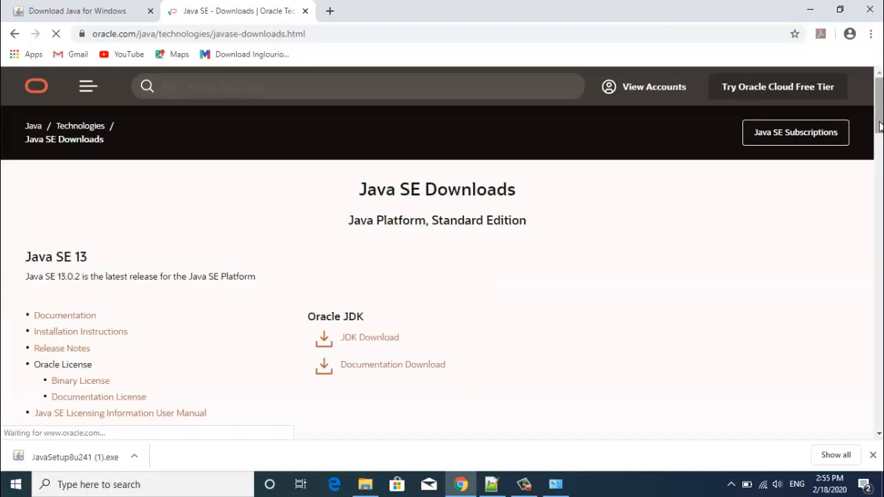
scroll("down", 3)
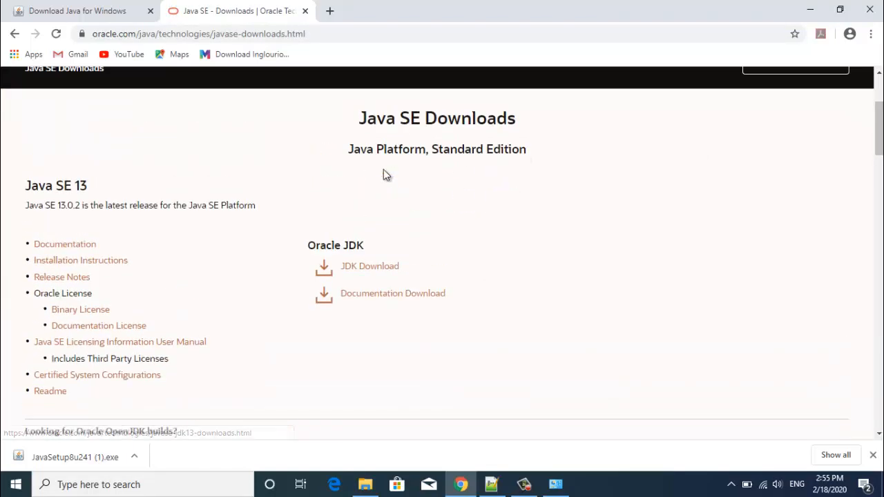
left_click(370, 266)
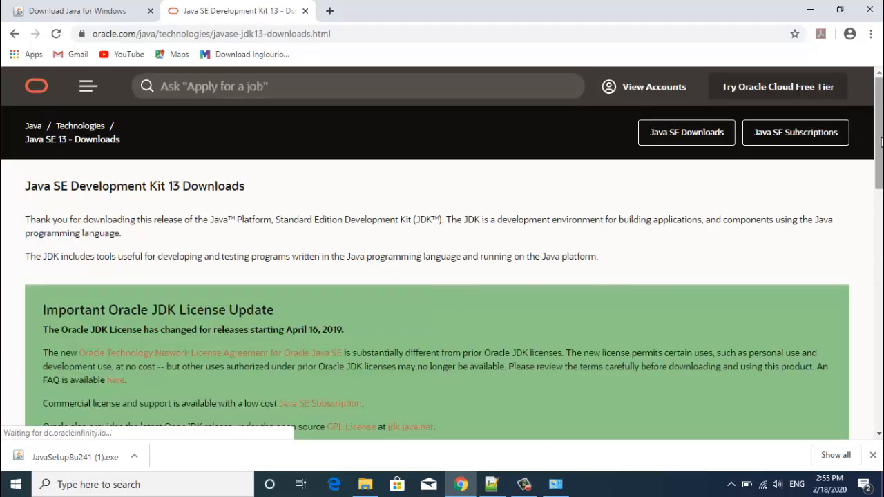
scroll("down", 3)
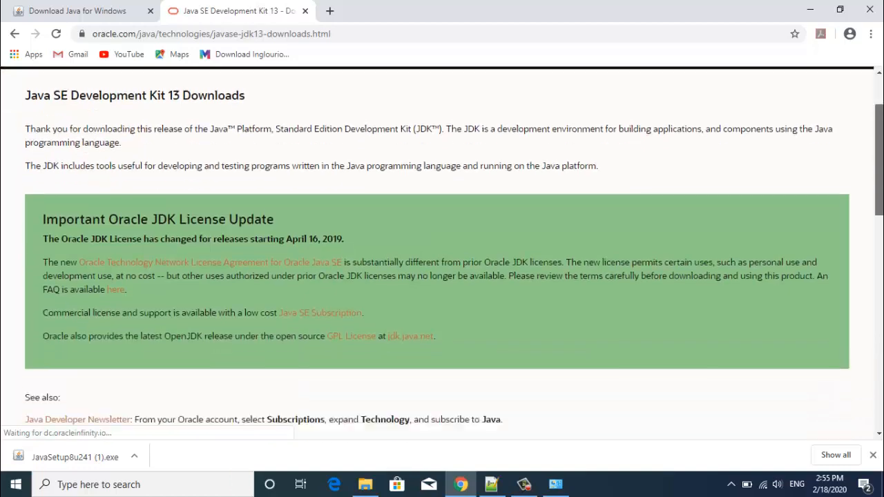
scroll("down", 3)
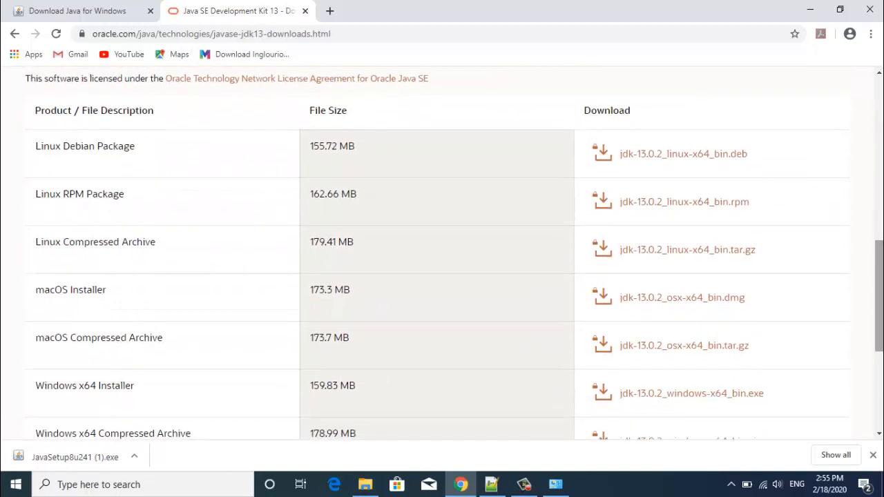
scroll("down", 3)
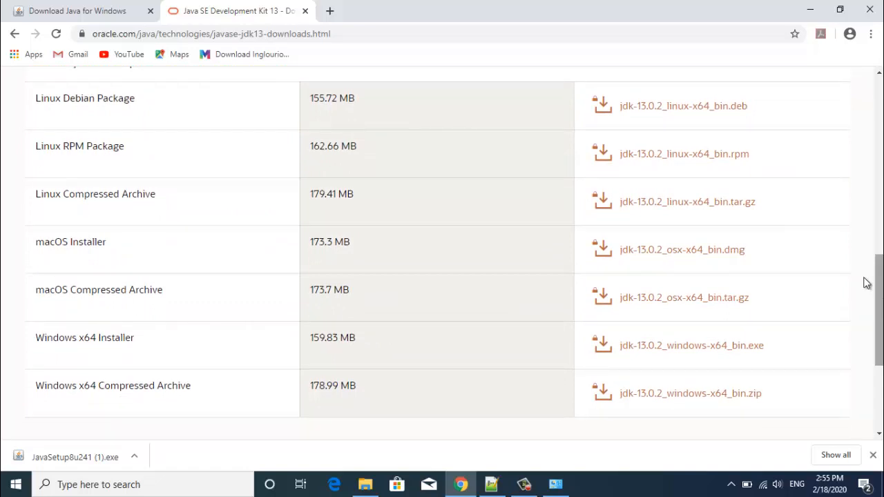
mouse_move(151, 356)
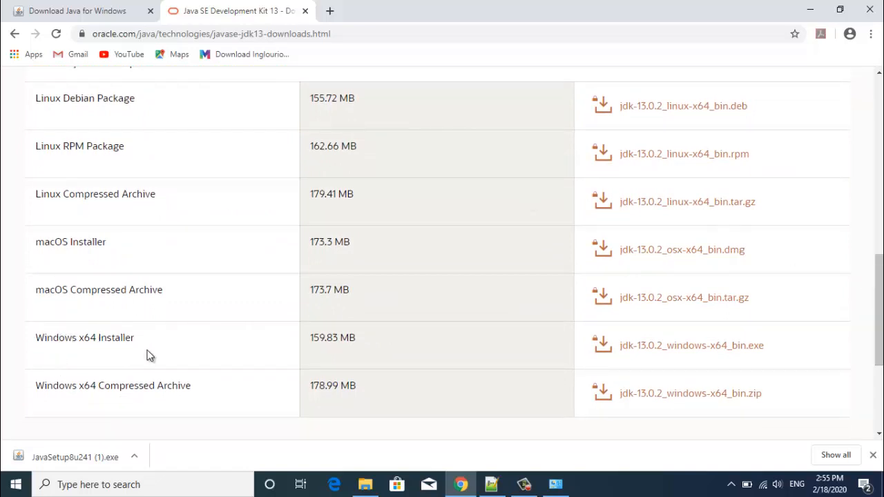
mouse_move(691, 345)
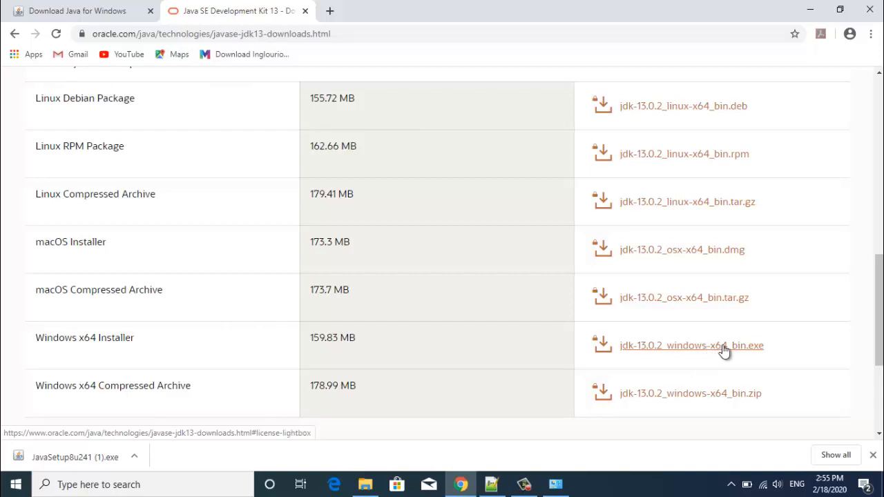
mouse_move(731, 397)
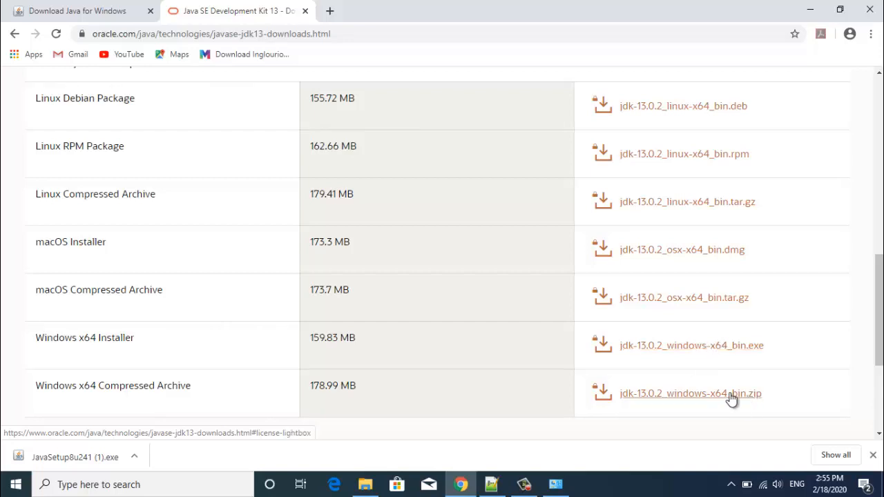
mouse_move(731, 349)
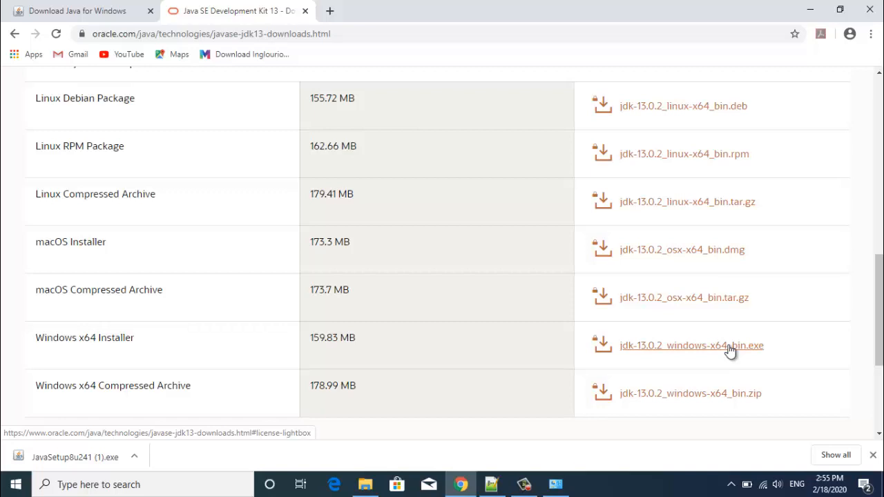
Accept Oracle's license and download jdk-13.0.2_windows-x64_bin.exe
left_click(691, 345)
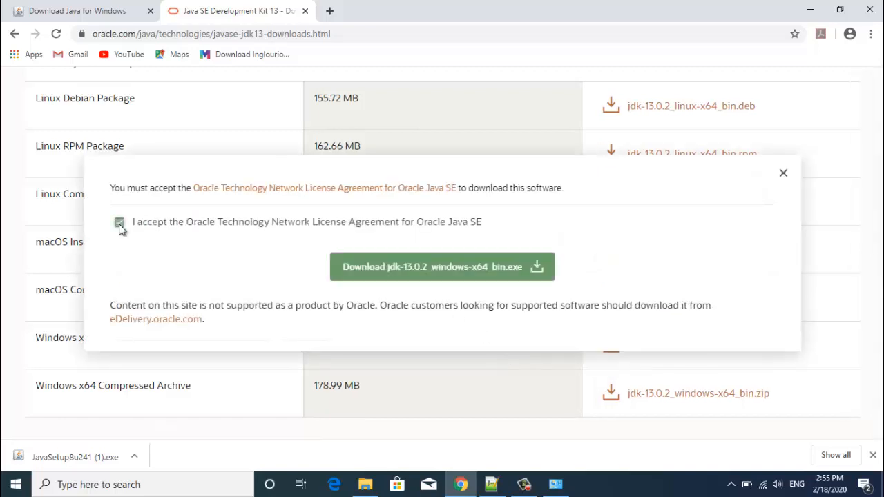
left_click(119, 221)
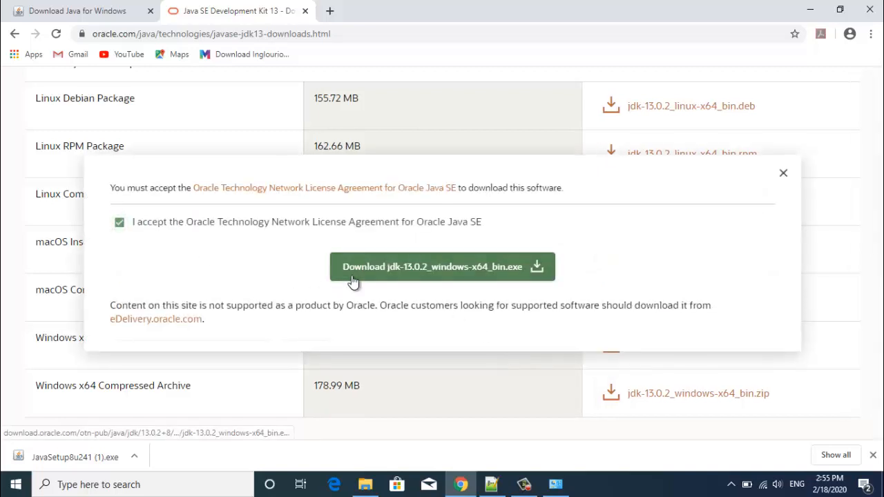
left_click(442, 267)
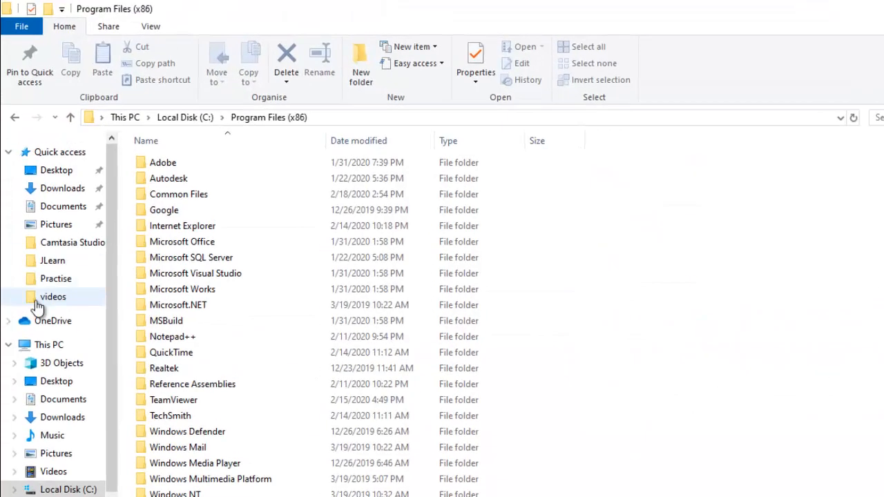
Select the jdk-13.0.2_windows-x64_bin installer in the Downloads folder
left_click(67, 196)
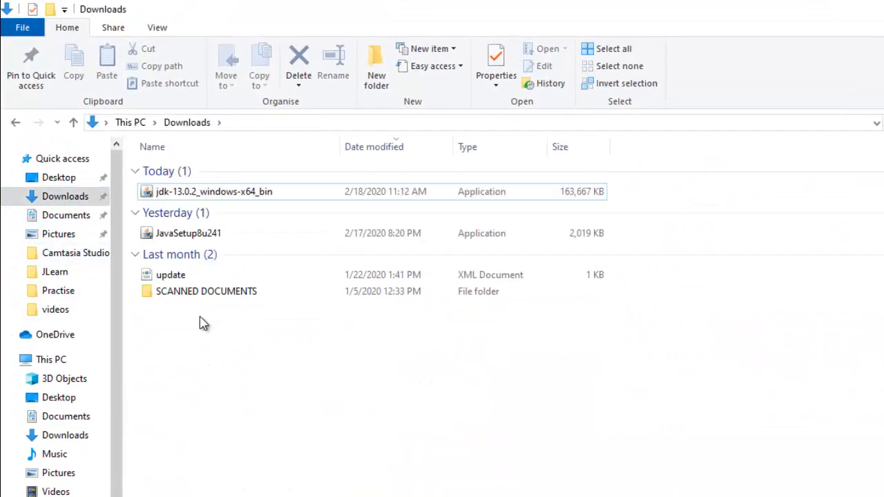
mouse_move(204, 197)
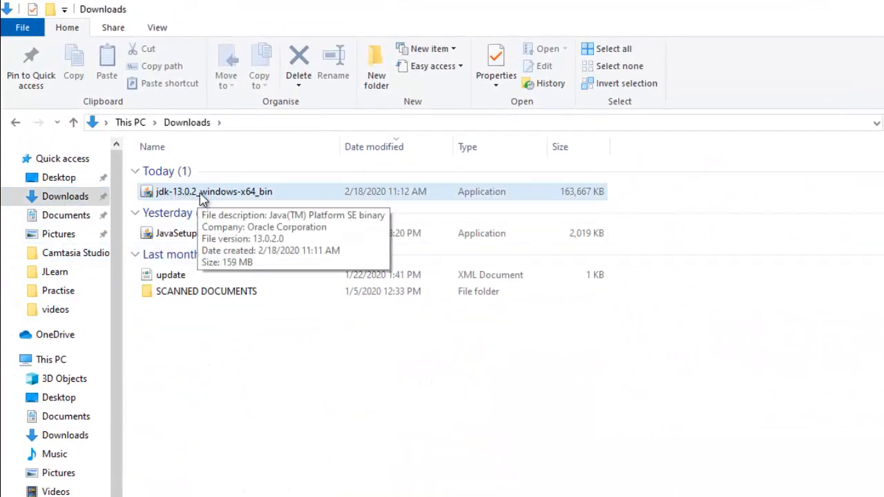
left_click(214, 192)
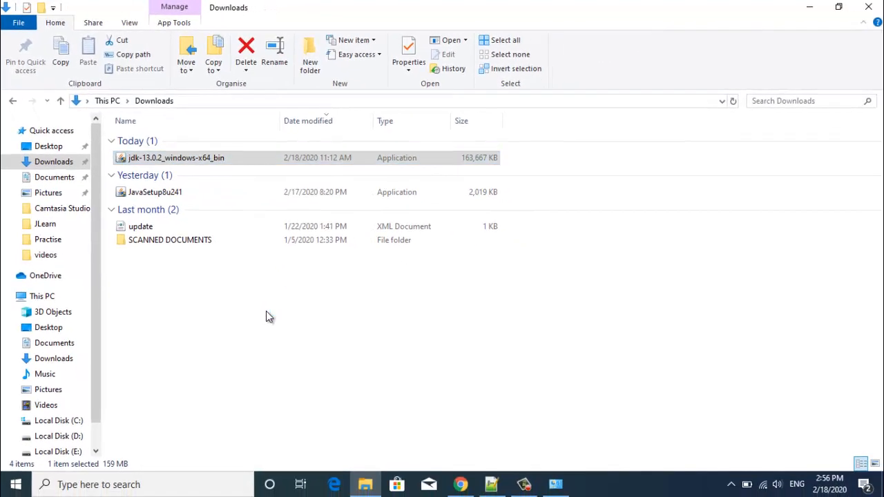
Install JDK 13.0.2 into C:\Program Files\Java\jdk-13.0.2\ with defaults, then close setup
double_click(175, 158)
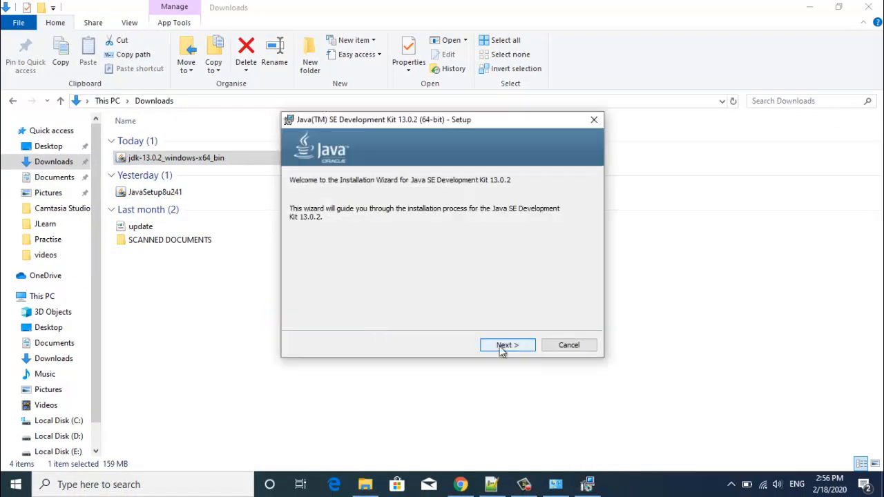
left_click(507, 345)
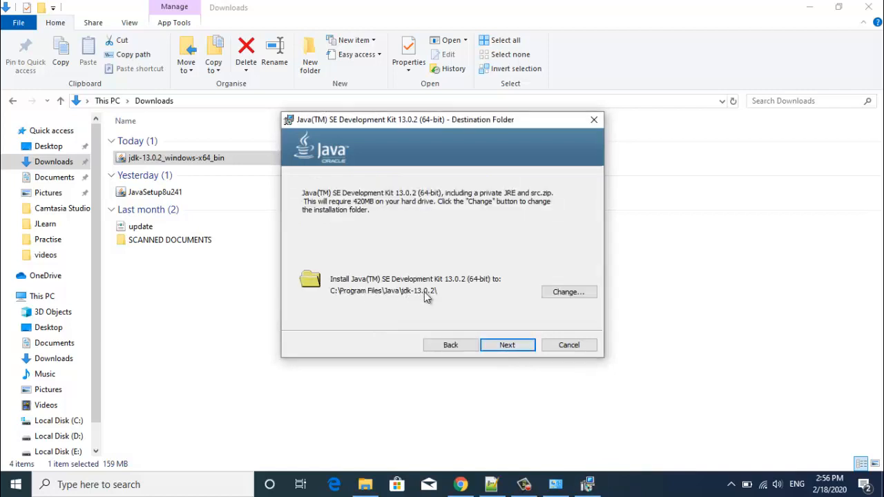
left_click(507, 345)
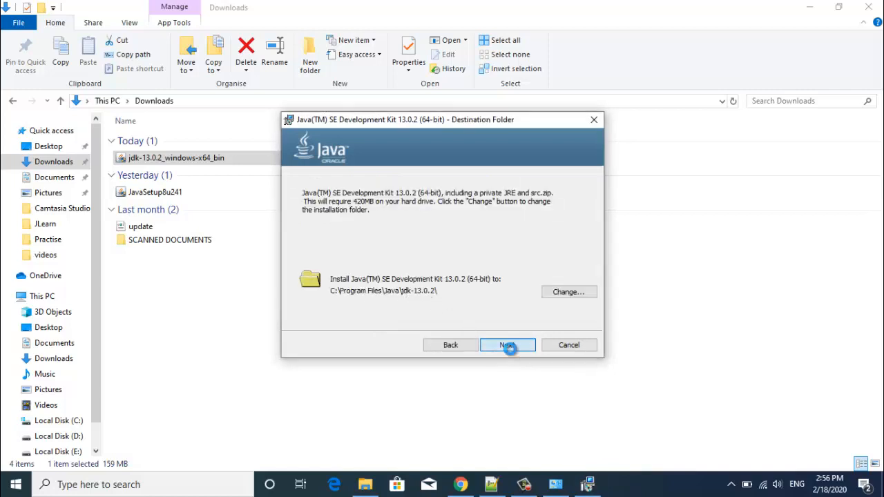
left_click(507, 345)
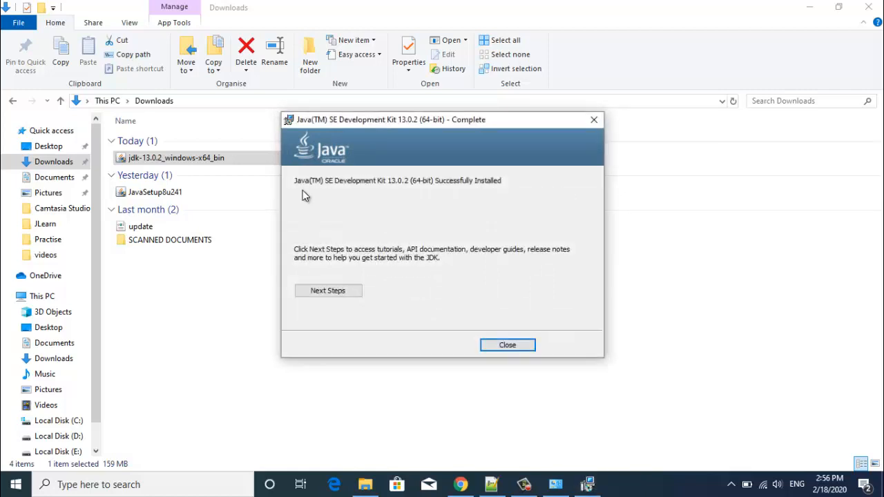
mouse_move(395, 195)
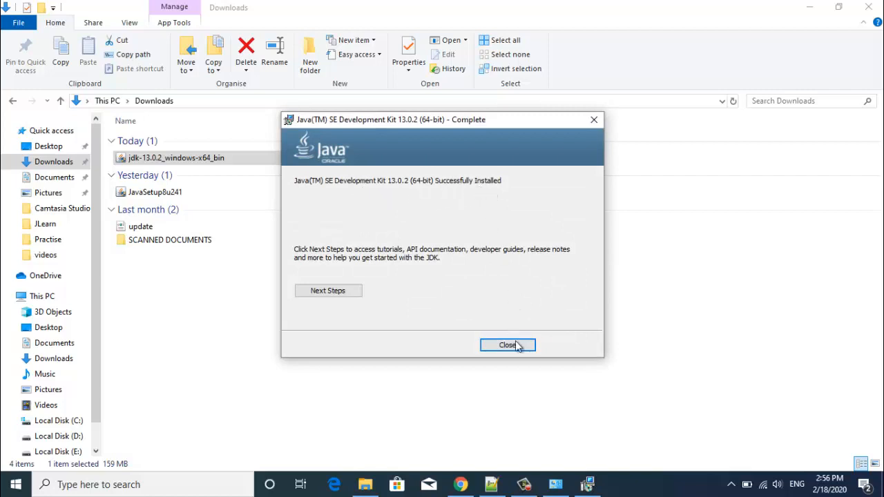
left_click(507, 346)
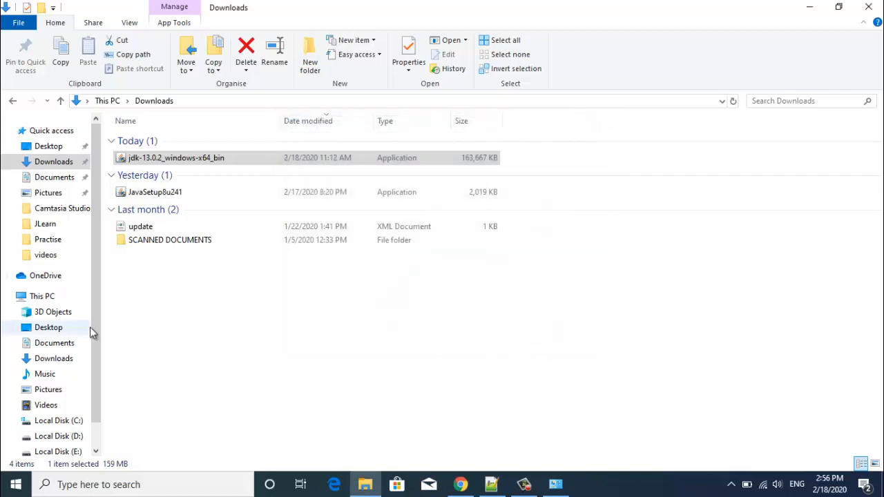
Browse to C:\Program Files\Java to find the new jdk-13.0.2 folder
left_click(42, 296)
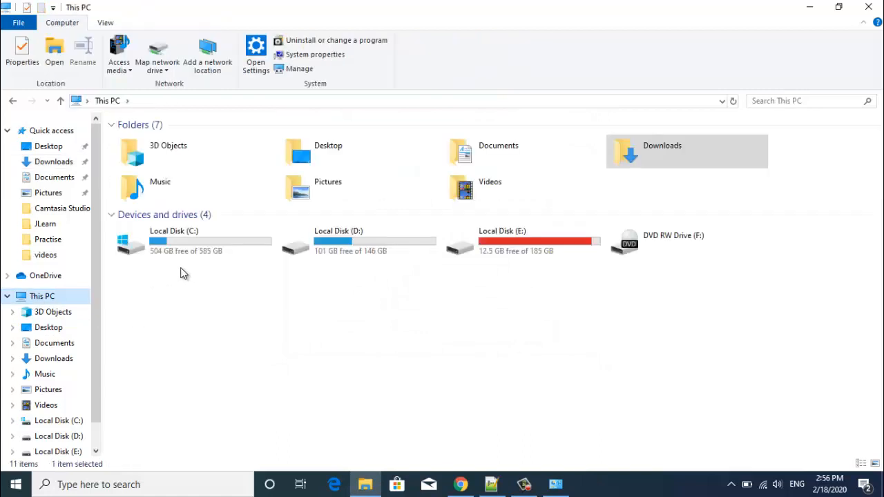
double_click(174, 231)
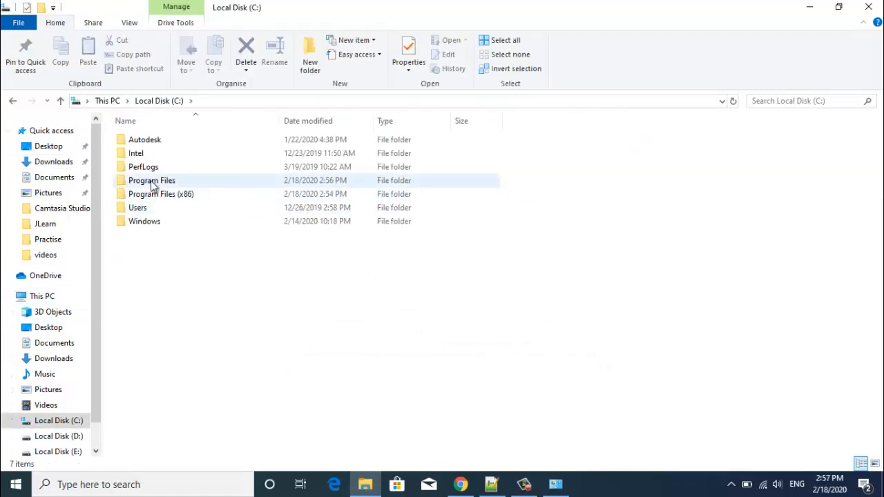
double_click(151, 180)
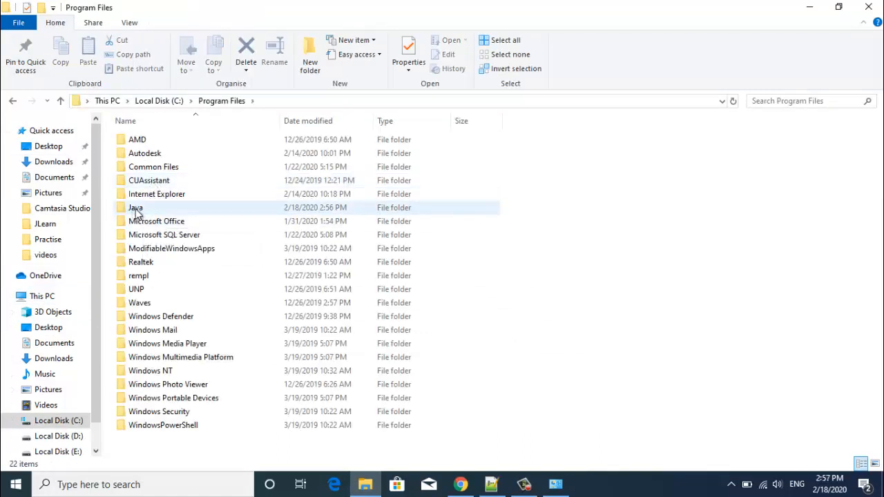
double_click(135, 207)
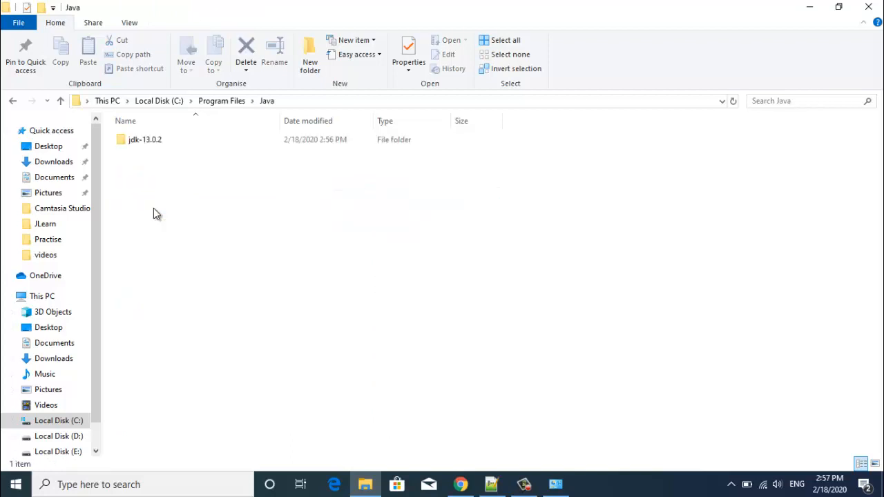
mouse_move(145, 140)
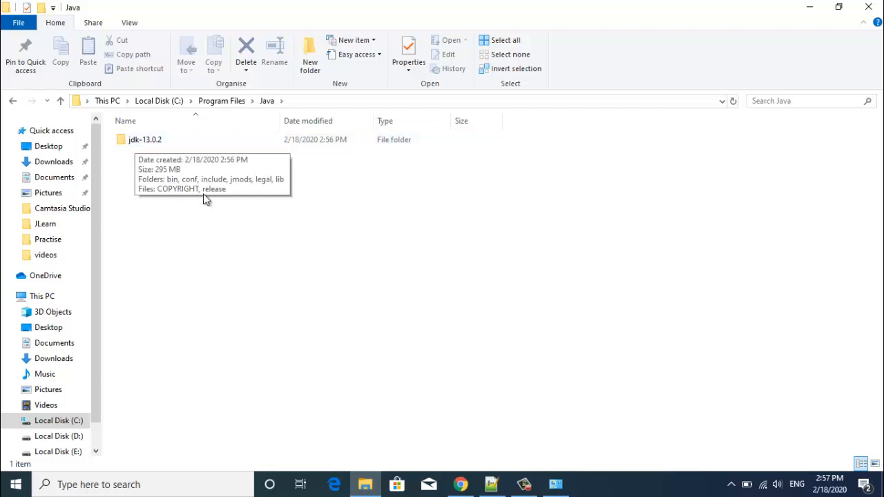
mouse_move(271, 257)
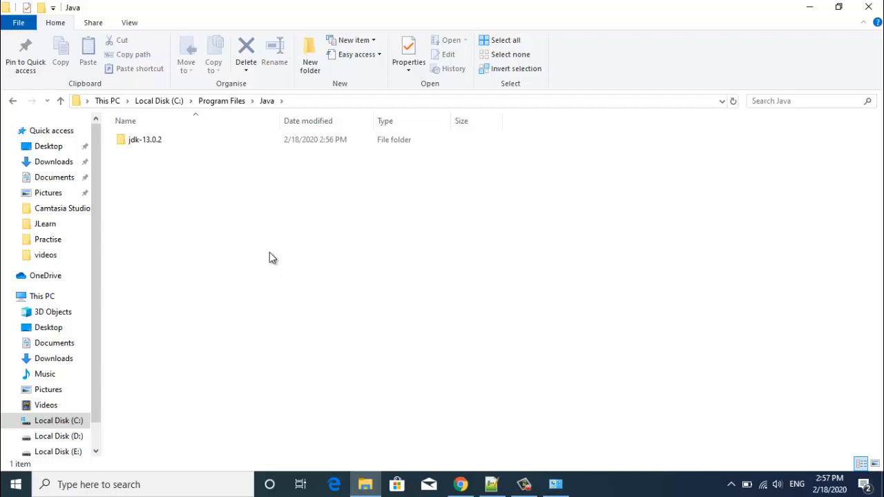
mouse_move(383, 313)
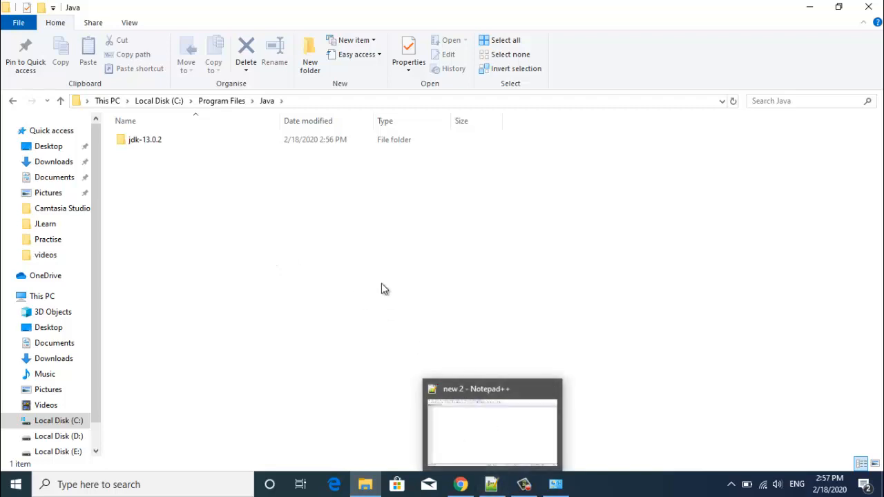
In the new document, write the public class mySampleOne skeleton with opening and closing braces
left_click(492, 425)
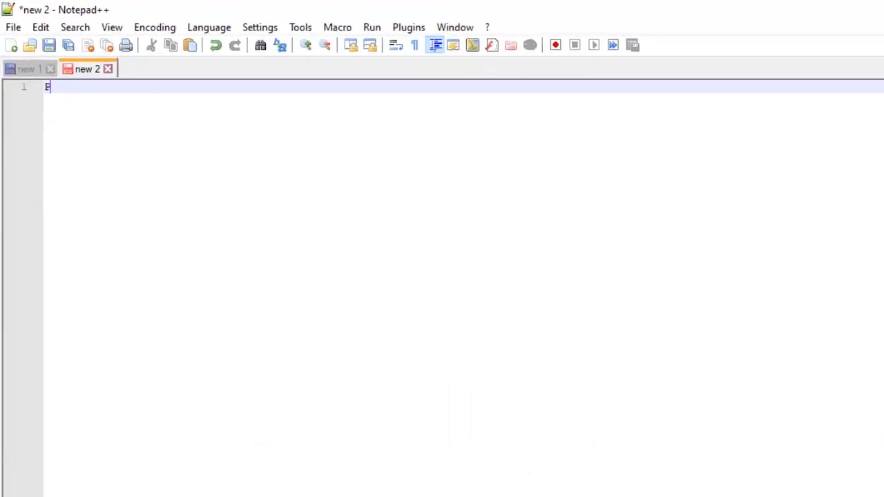
type("Public class my")
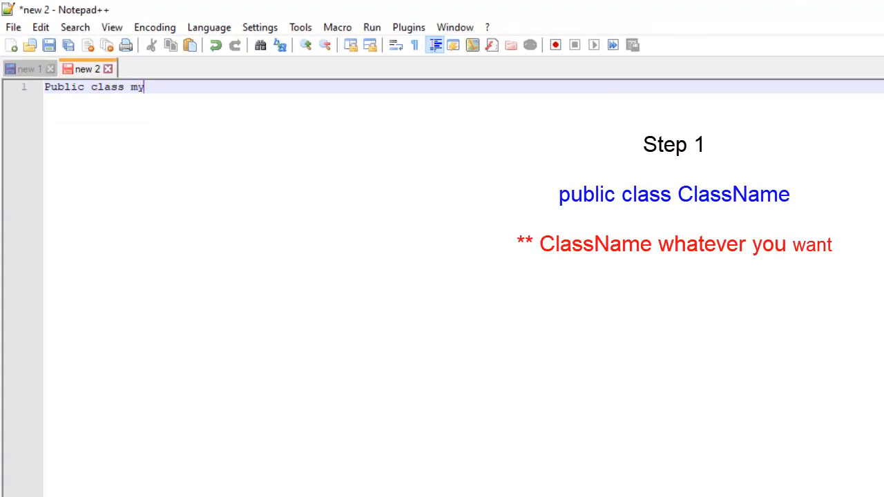
type("SampleOne{")
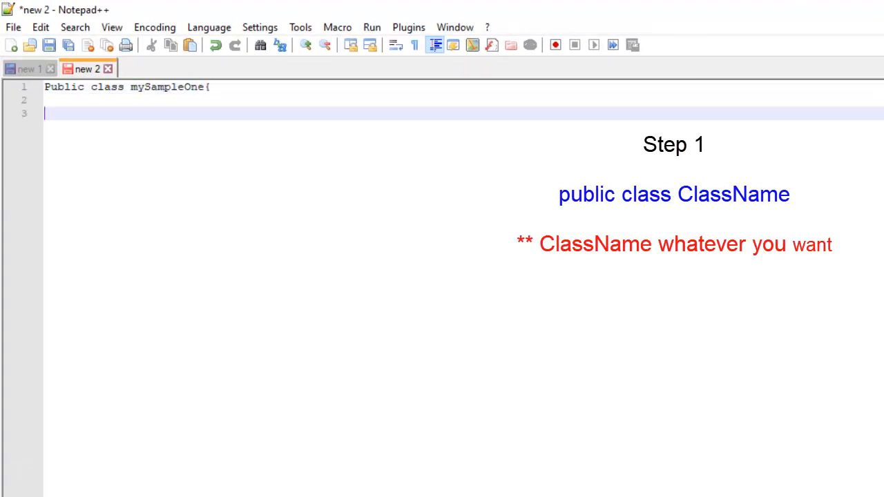
type("}")
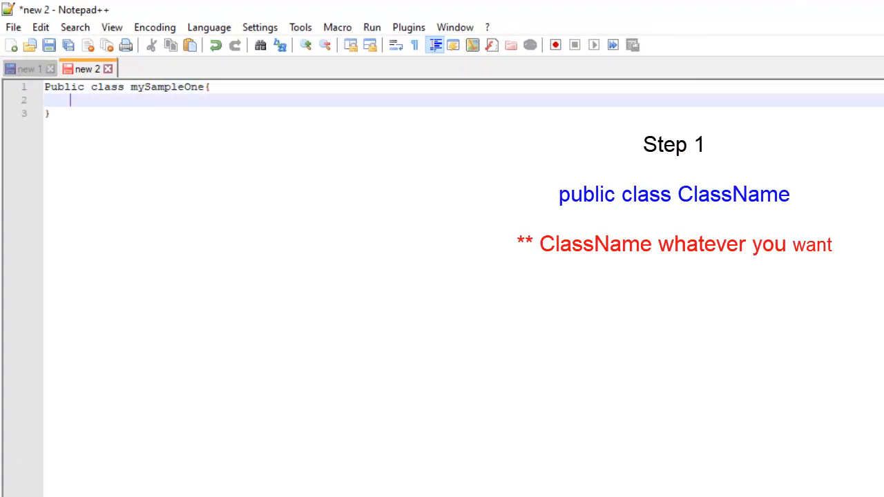
Add an empty public static void main(String args[]) method inside the class
type("pr")
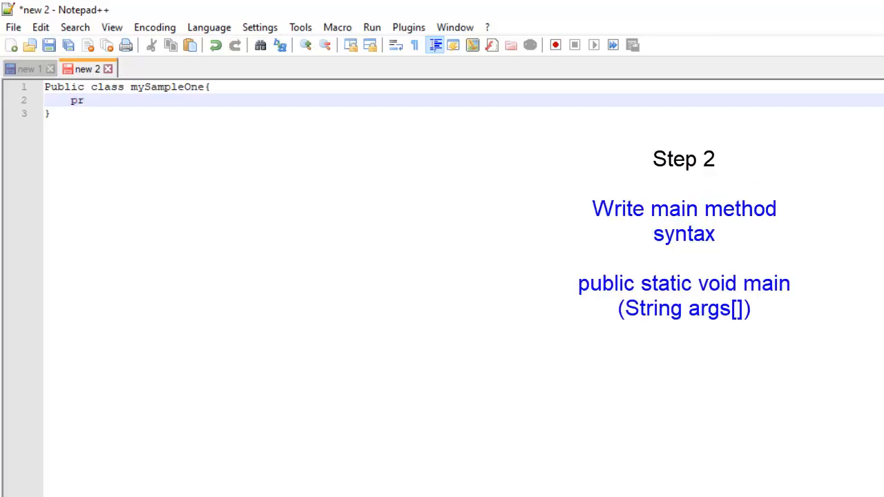
type("ublic static")
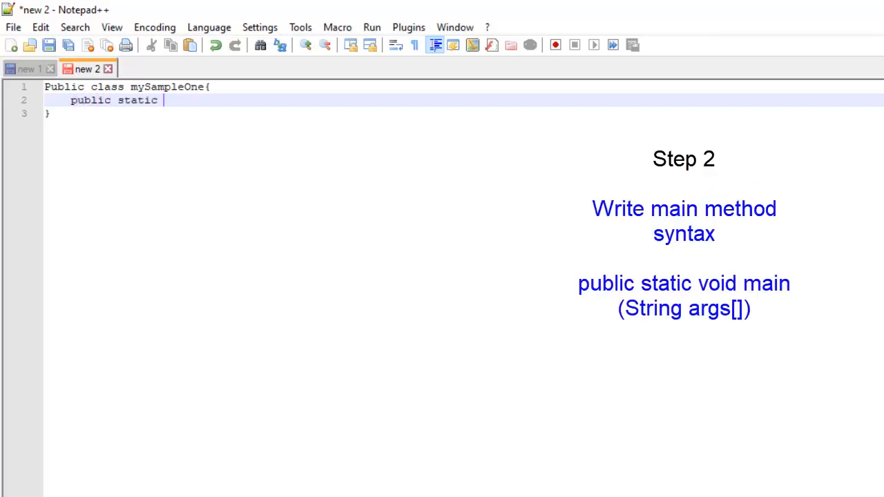
type("void mai")
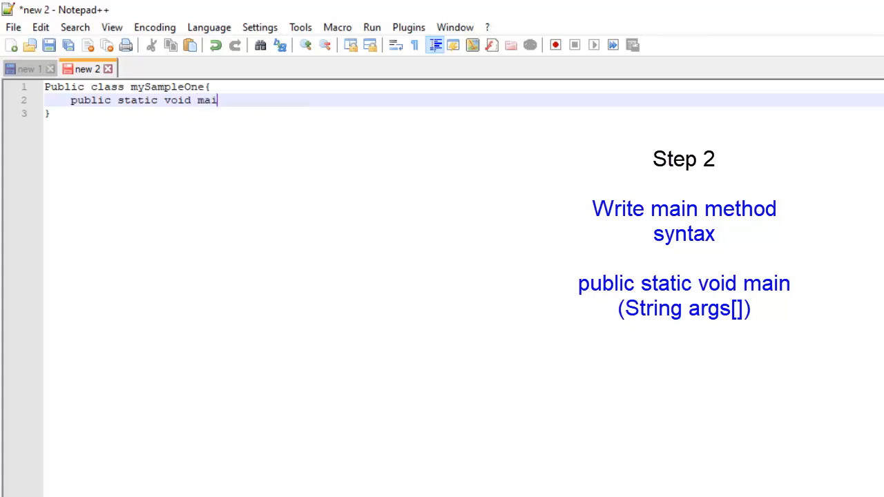
type("n")
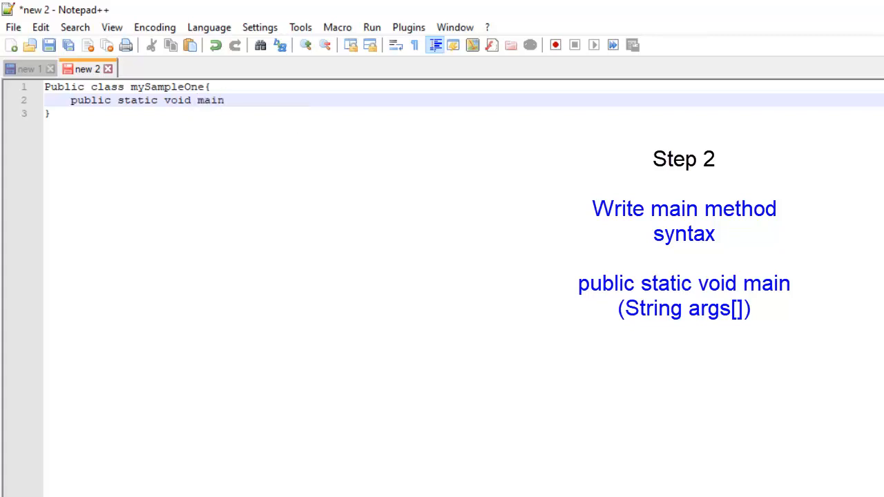
type("(String ar")
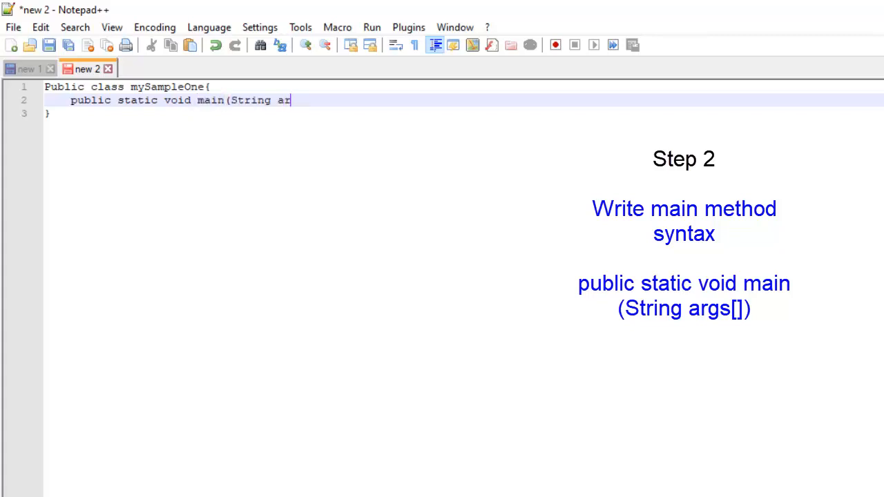
type("gs[]")
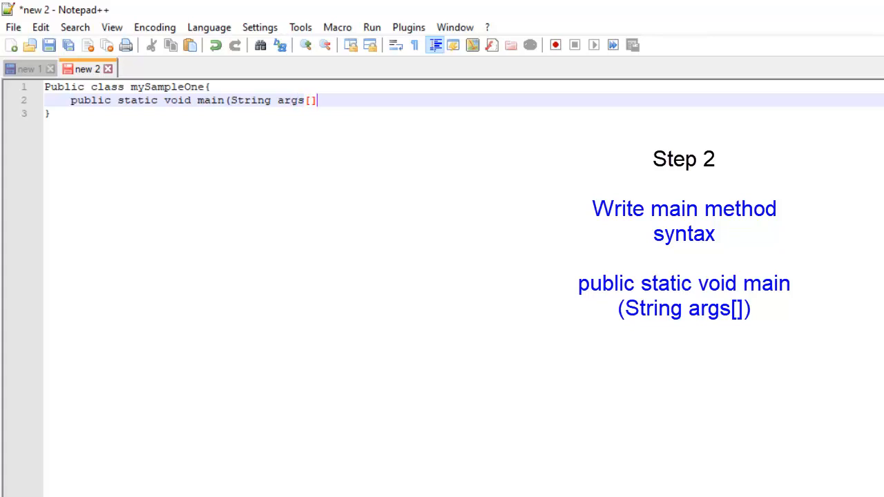
type("){")
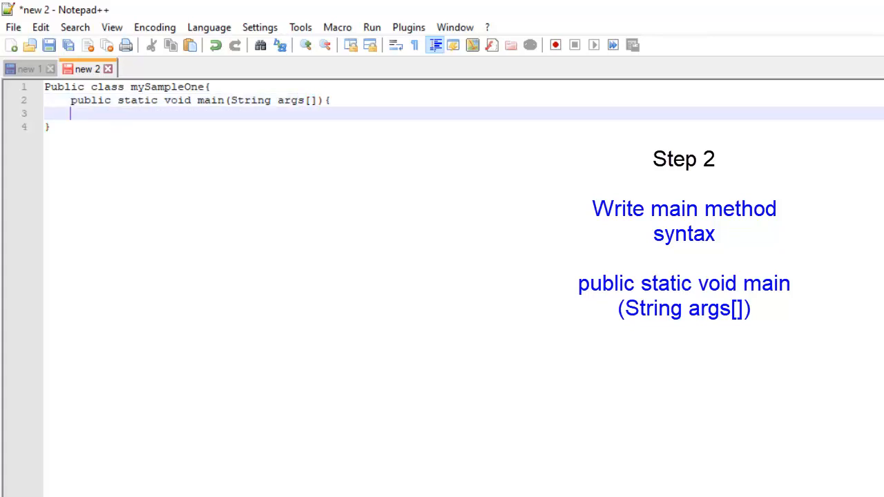
type("}")
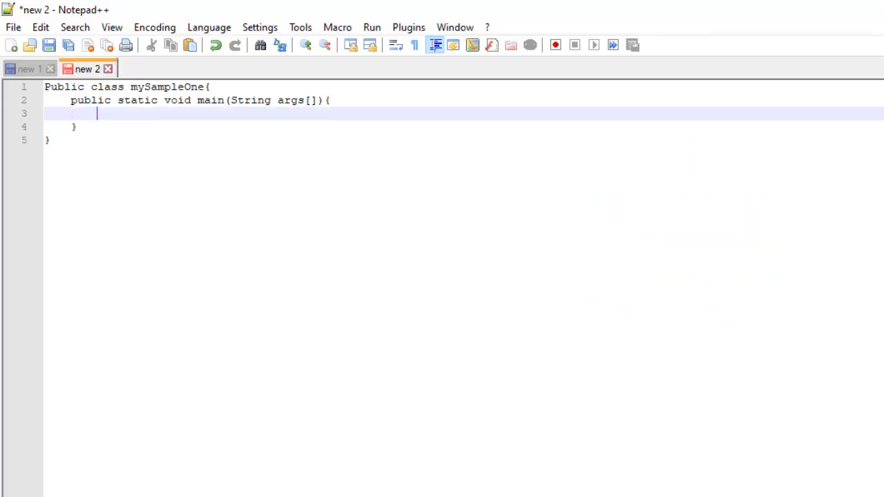
Add System.out.println("This is my sample one"); inside the main method
type("System.o")
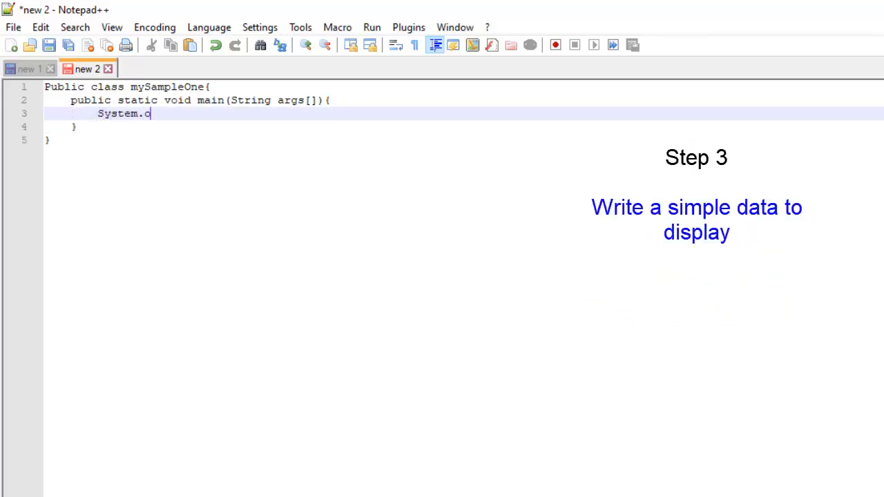
type("ut.println")
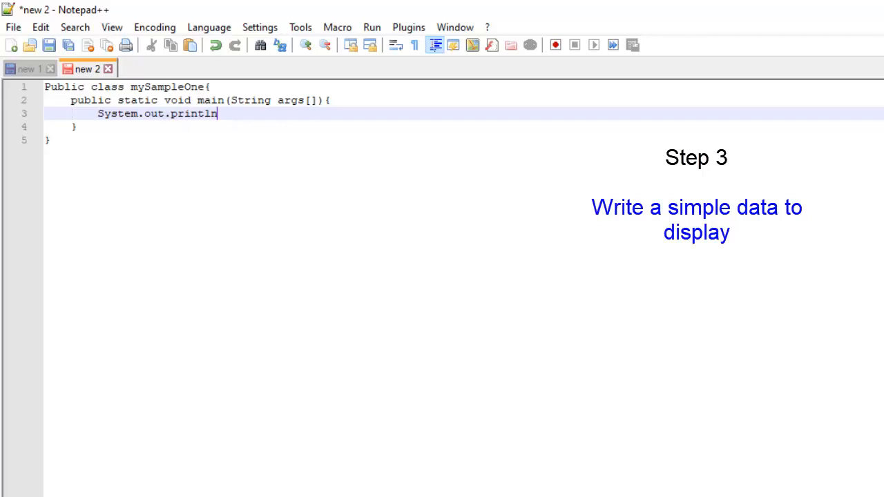
type("(\"")
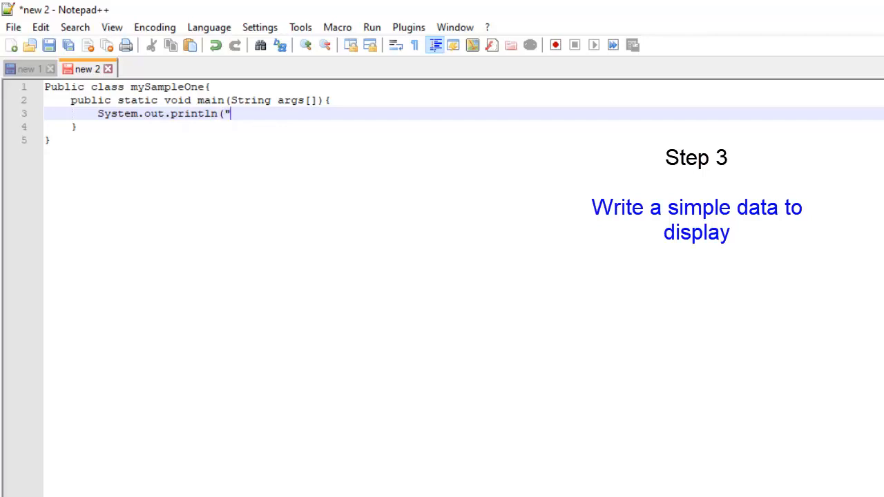
type("\")")
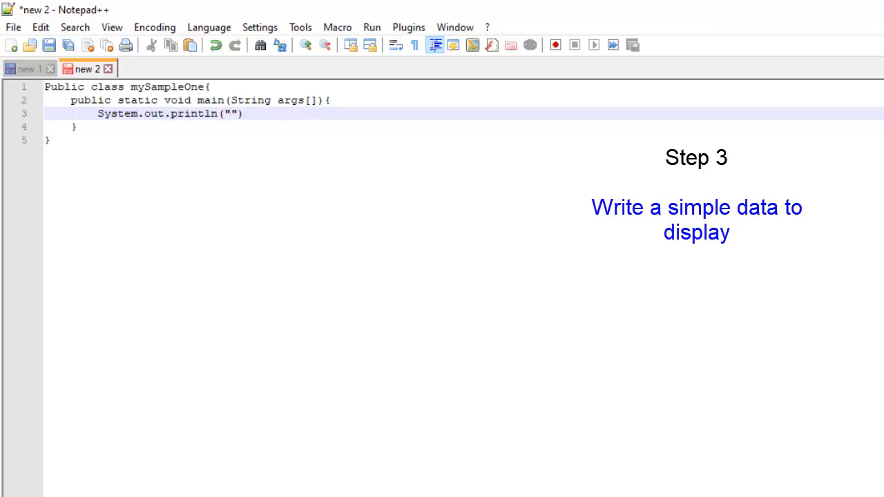
left_click(231, 113)
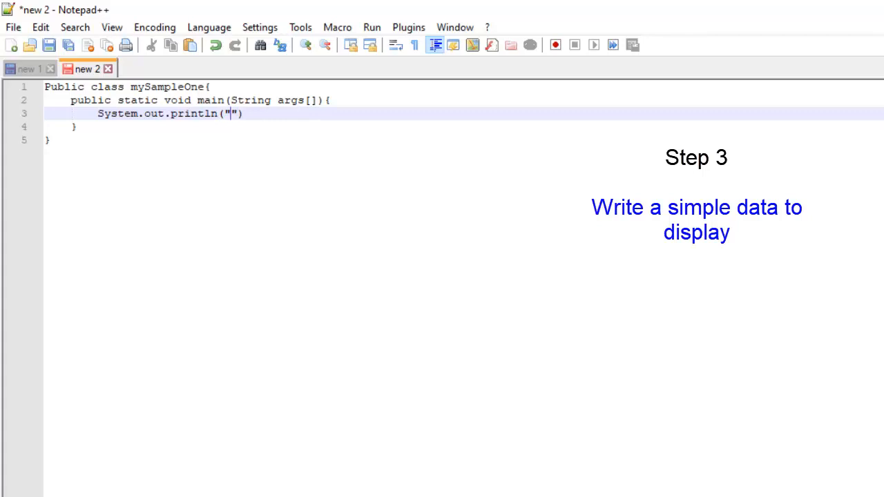
type("This is my sampl")
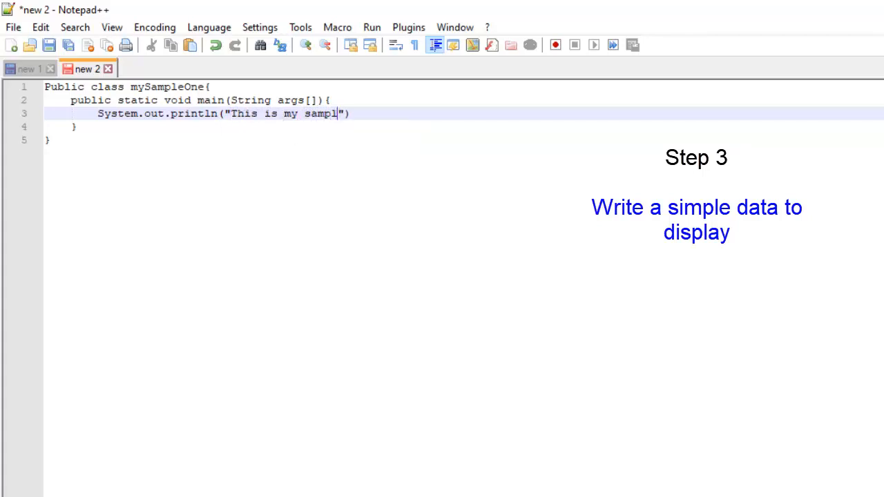
type("e one\");")
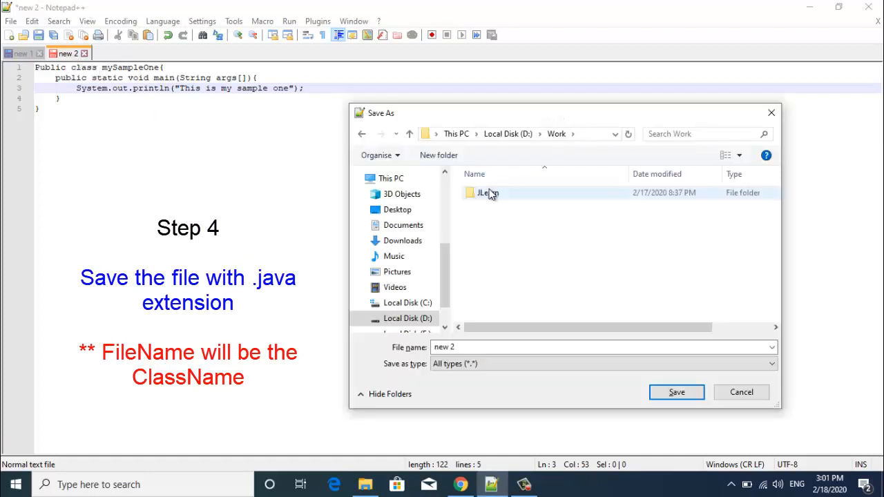
mouse_move(490, 195)
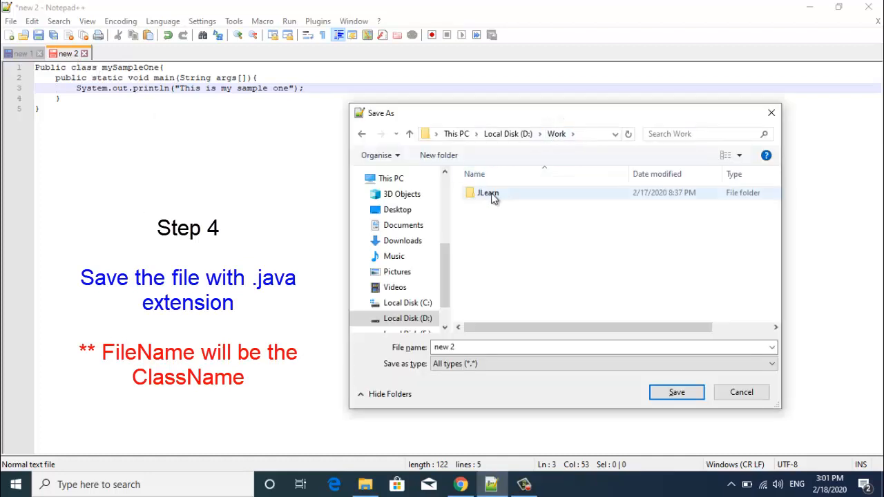
Save the code in D:\Work\JLearn with the file name mySampleOne.java
double_click(488, 193)
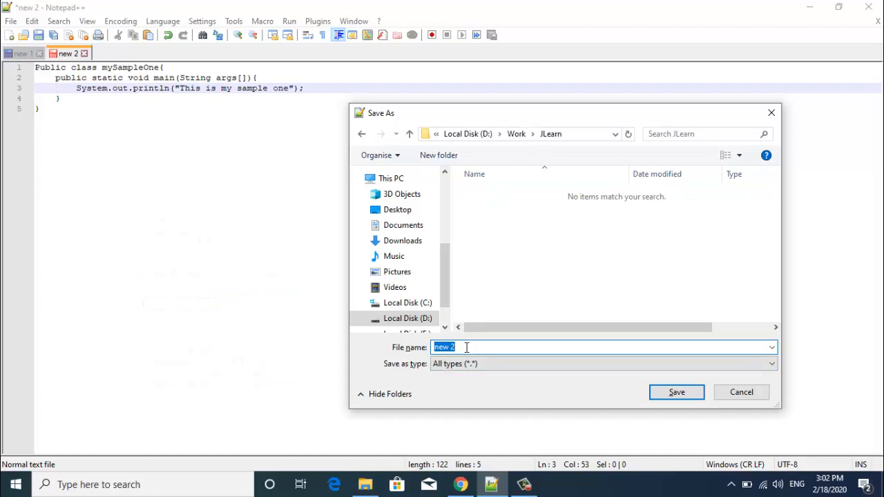
type("mySampl")
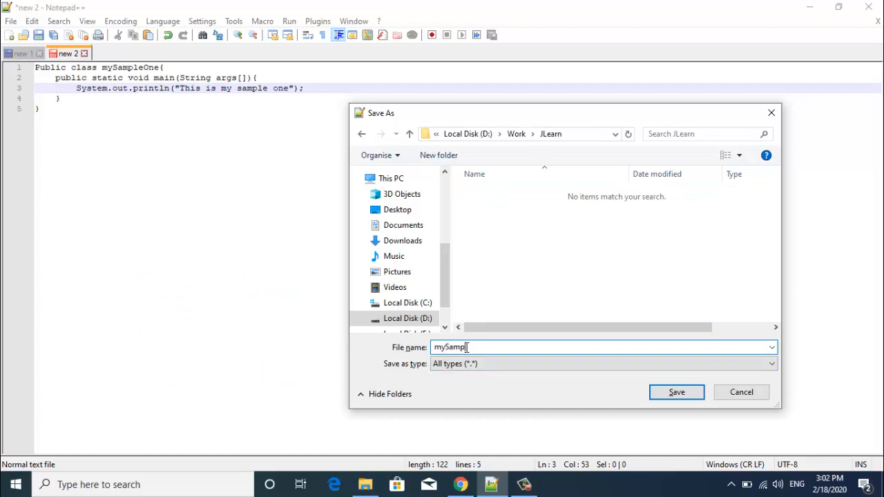
type("eOne.j")
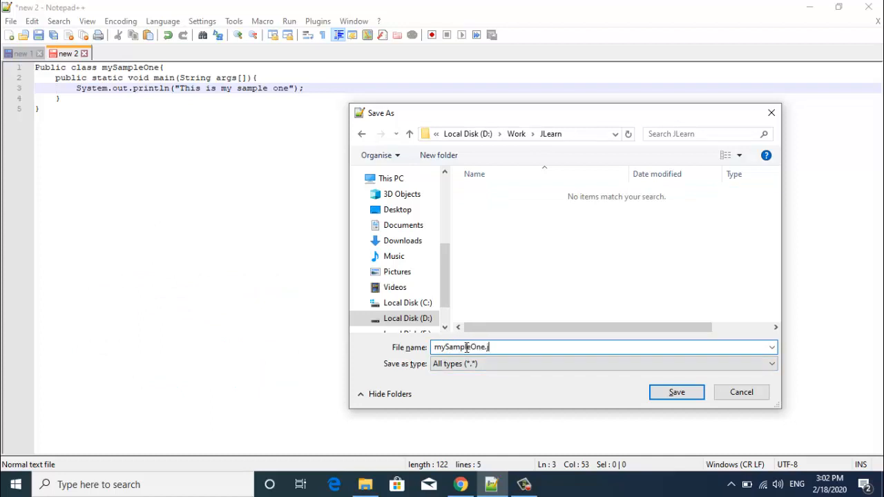
left_click(676, 392)
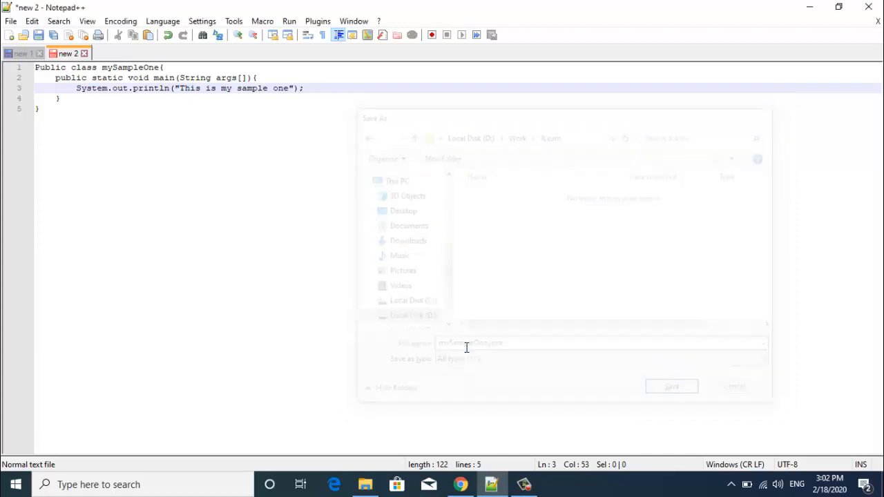
left_click(671, 387)
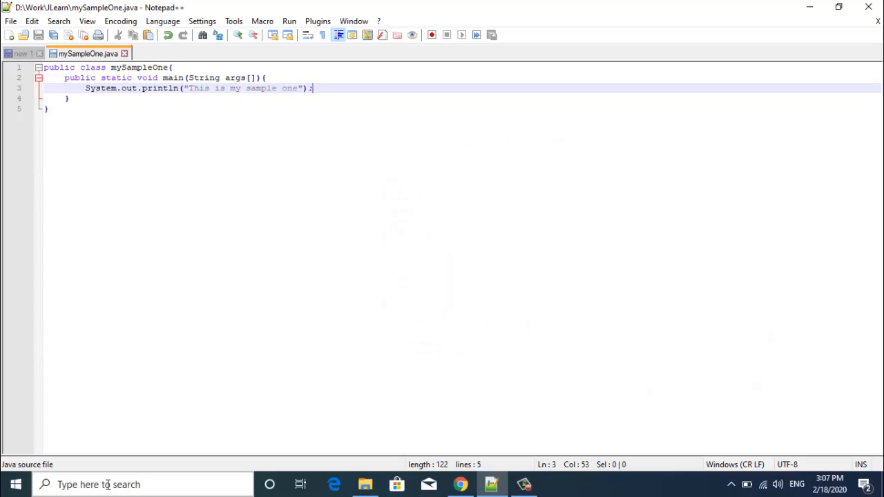
Launch Command Prompt and switch to drive D:
type("cmd")
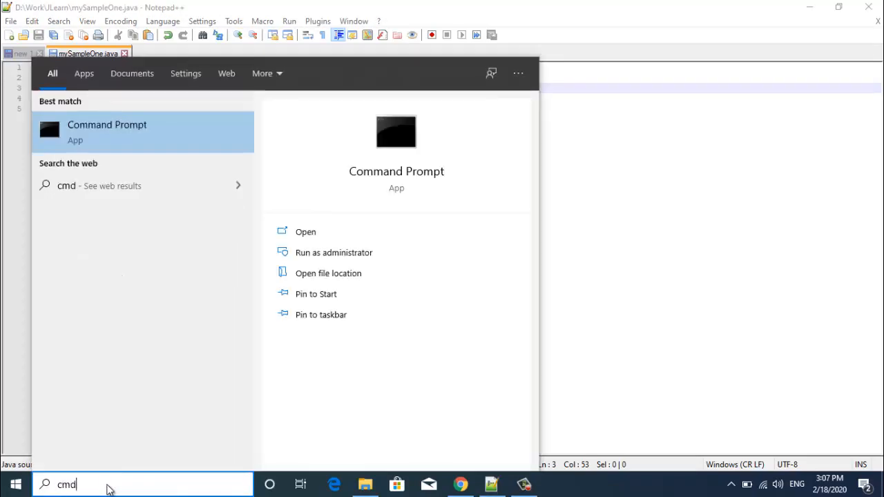
left_click(305, 231)
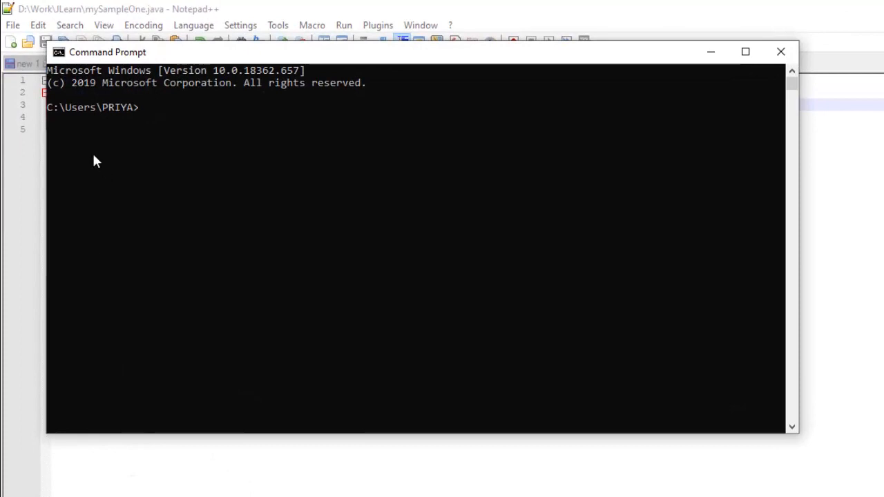
mouse_move(107, 112)
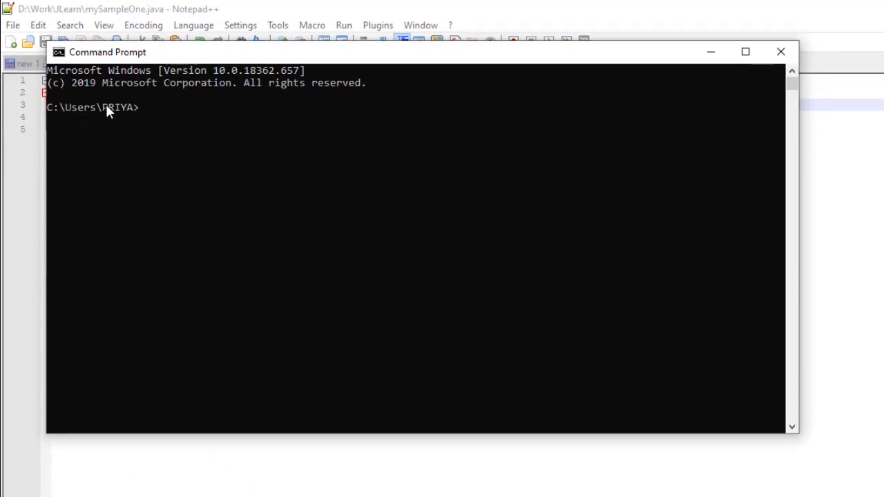
mouse_move(137, 186)
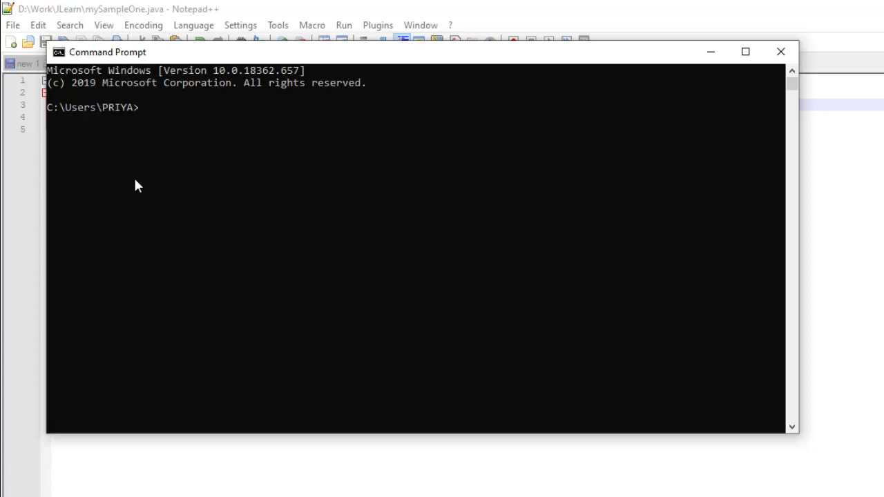
type("d")
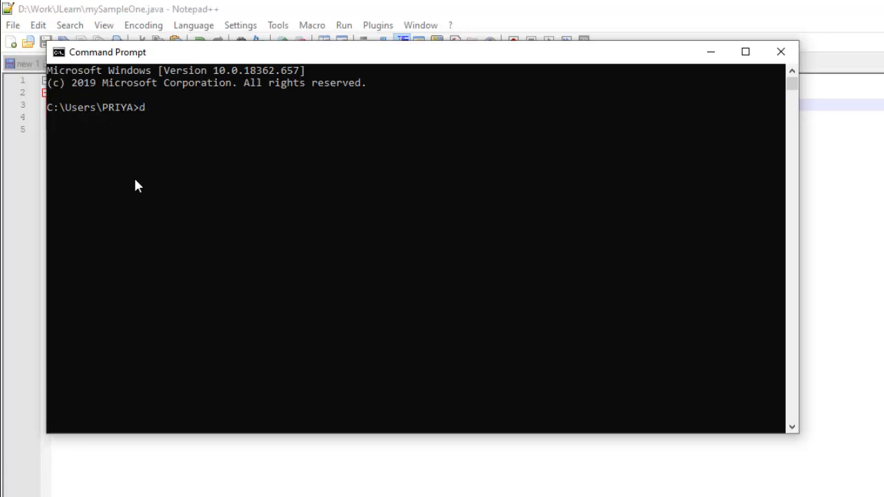
type(":")
type("cd")
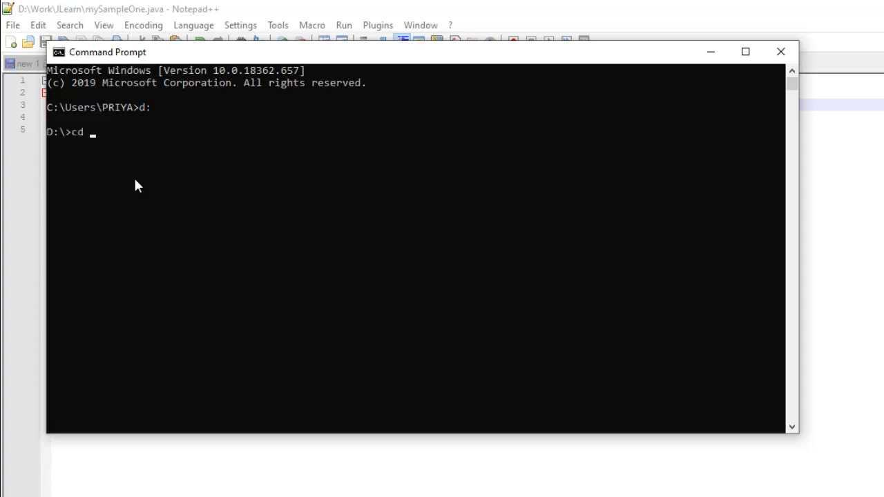
Change directory into Work, then into JLearn
type("WOrk")
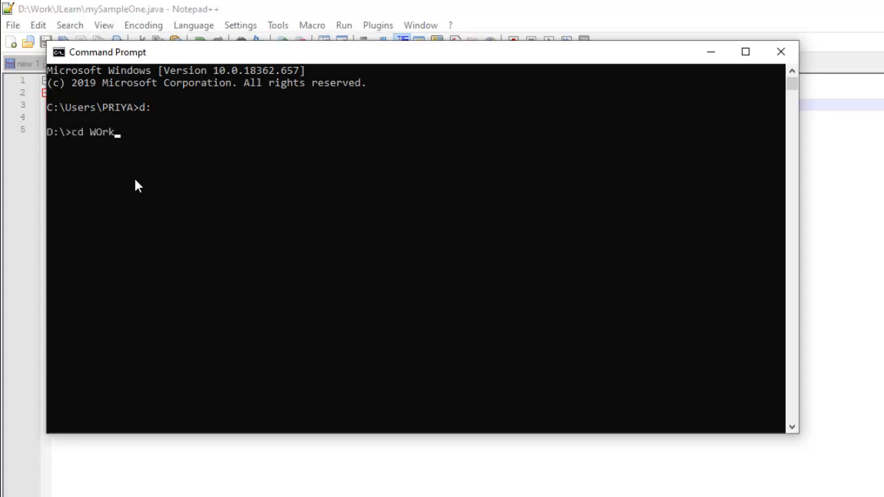
key("Backspace")
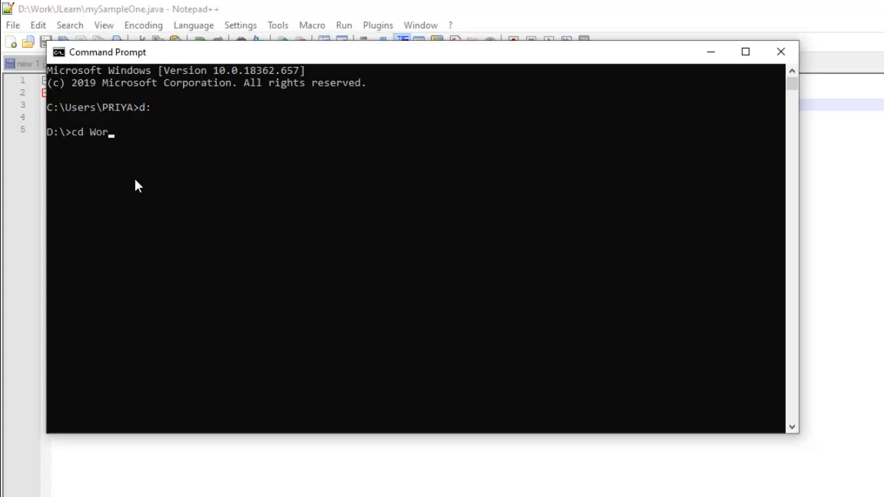
key("Return")
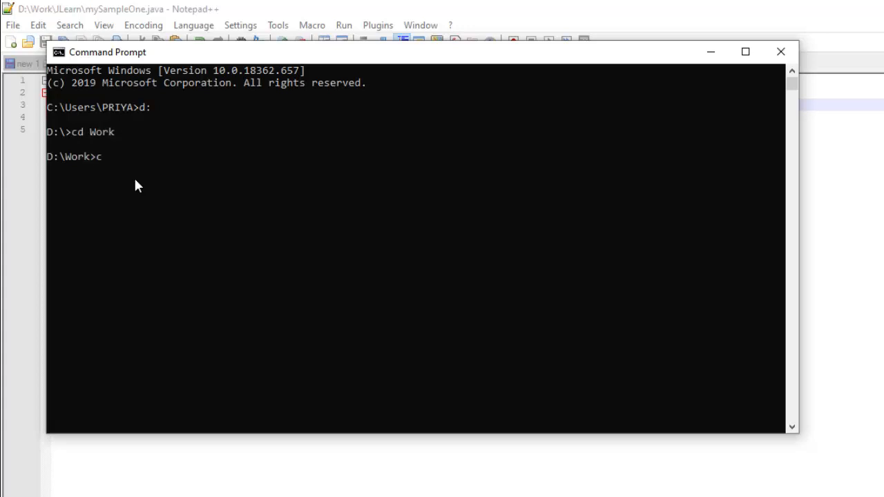
type("d JL")
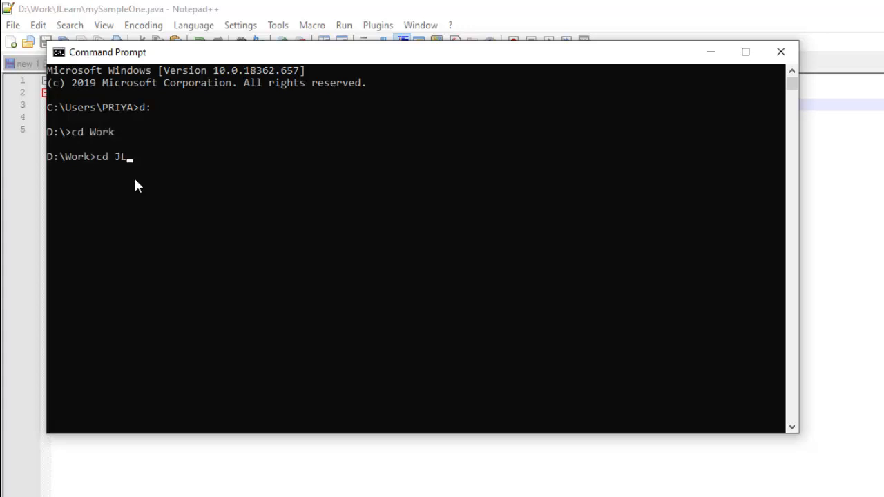
type("earn")
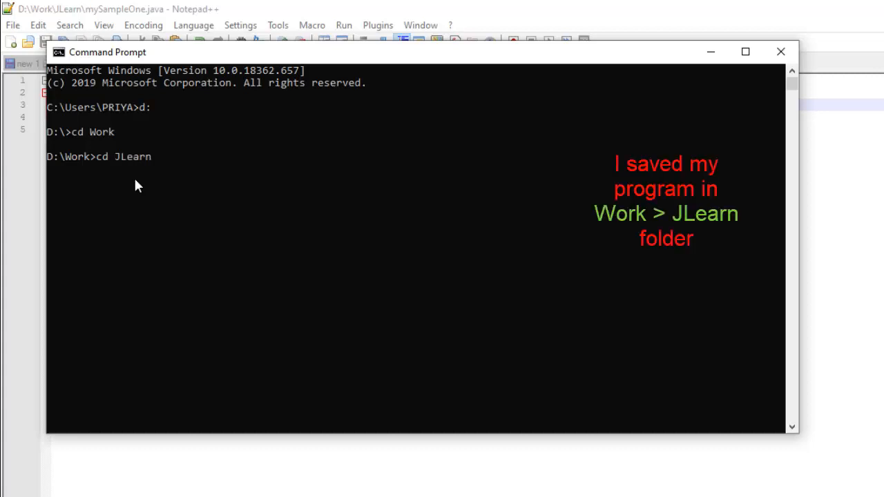
key("Return")
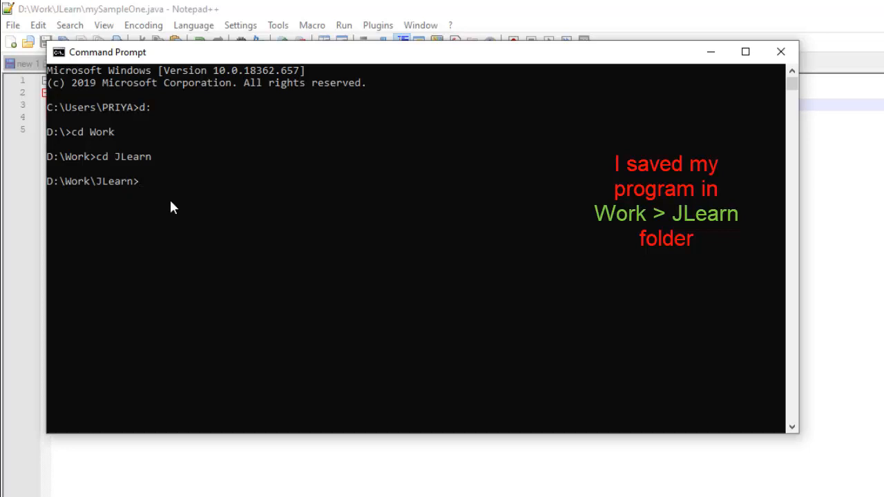
Run javac mySampleOne.java, which fails with 'javac is not recognized'
type("javac")
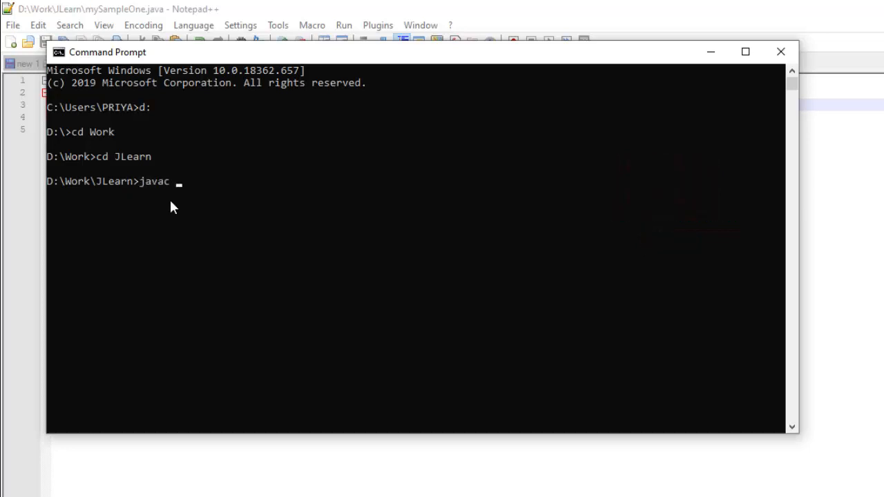
type("mySampl")
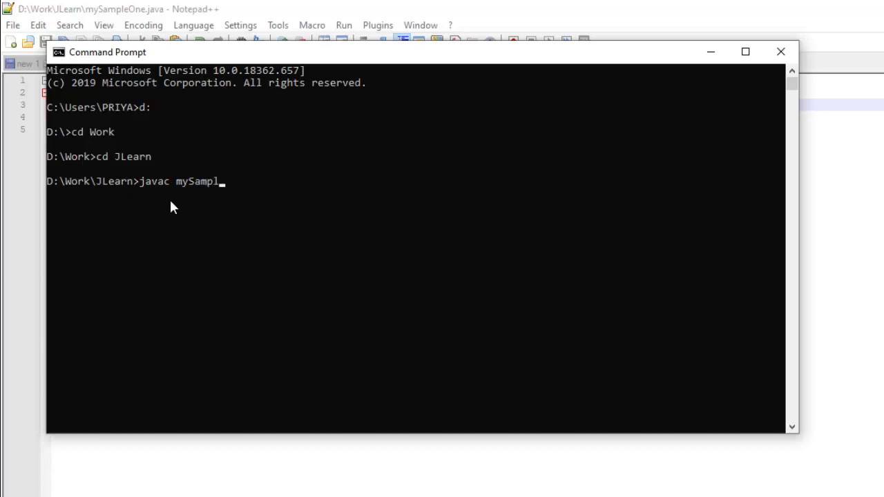
type("eOne.ja")
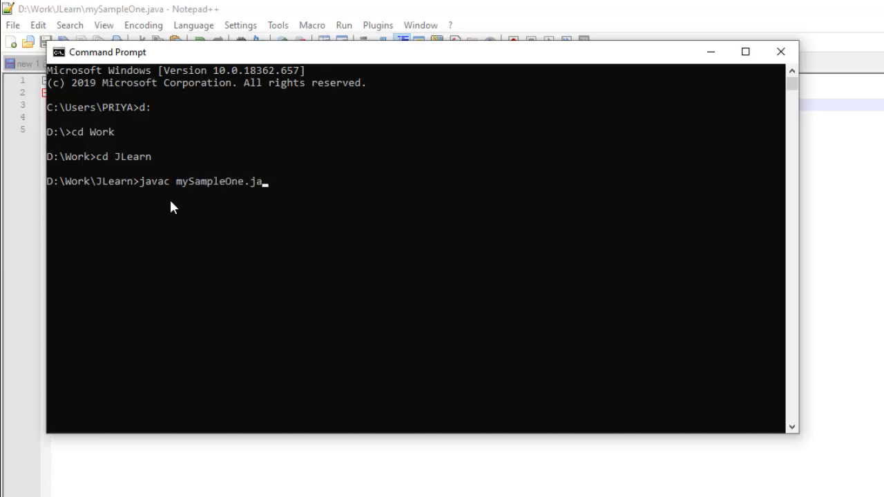
key("Return")
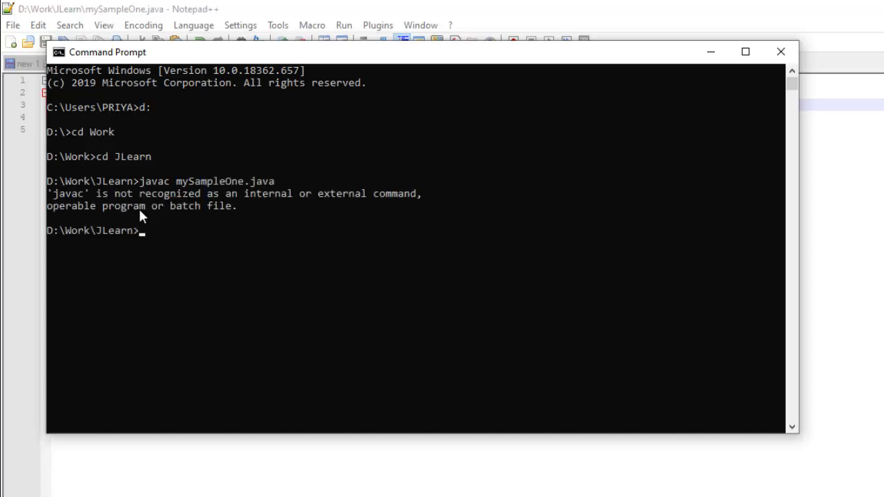
mouse_move(62, 206)
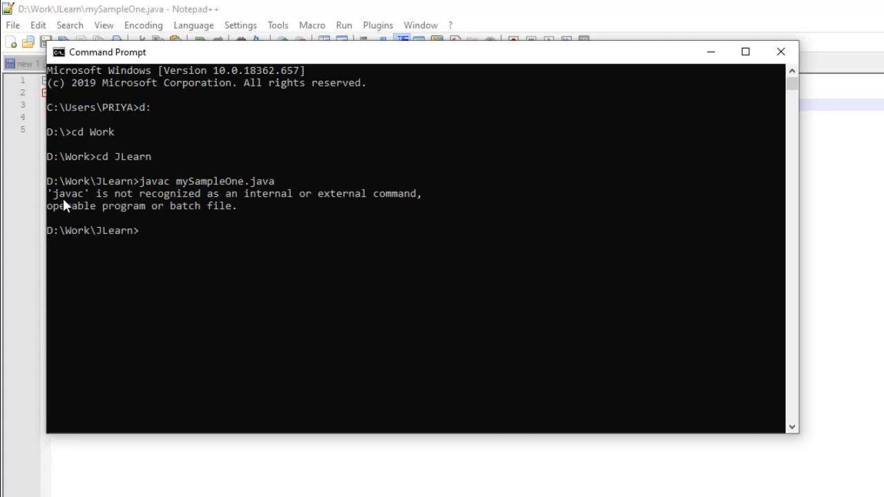
mouse_move(196, 208)
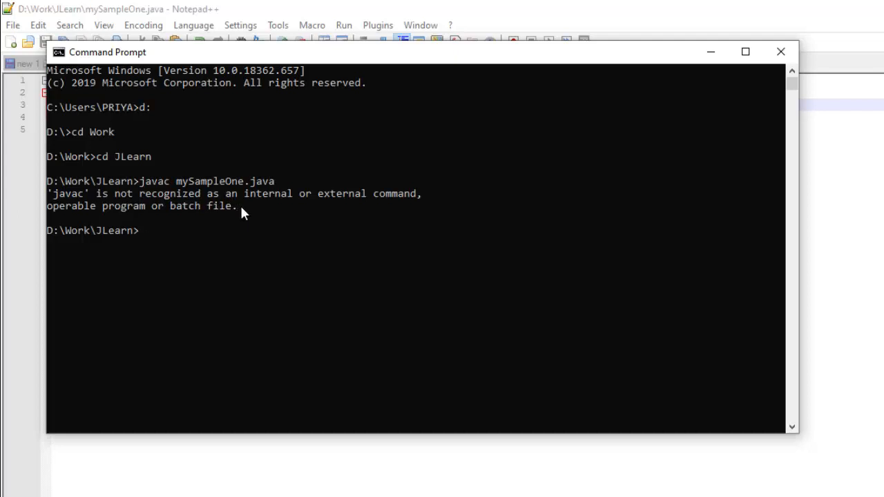
mouse_move(154, 190)
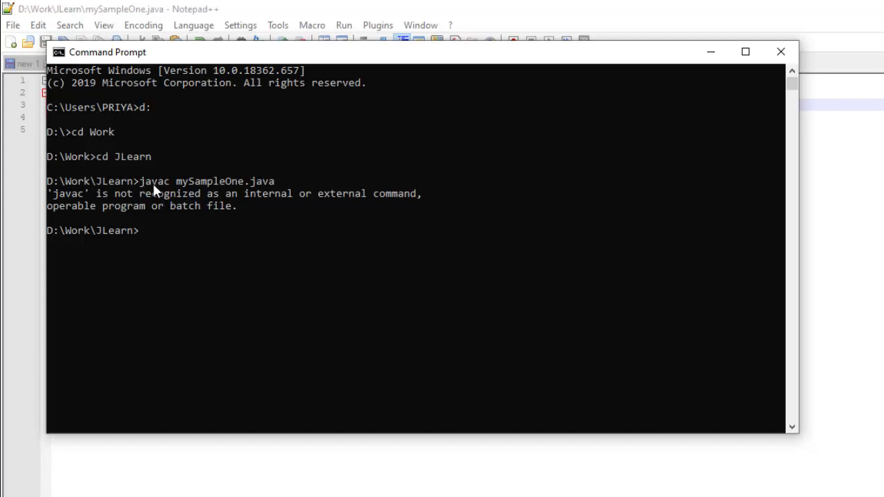
mouse_move(169, 188)
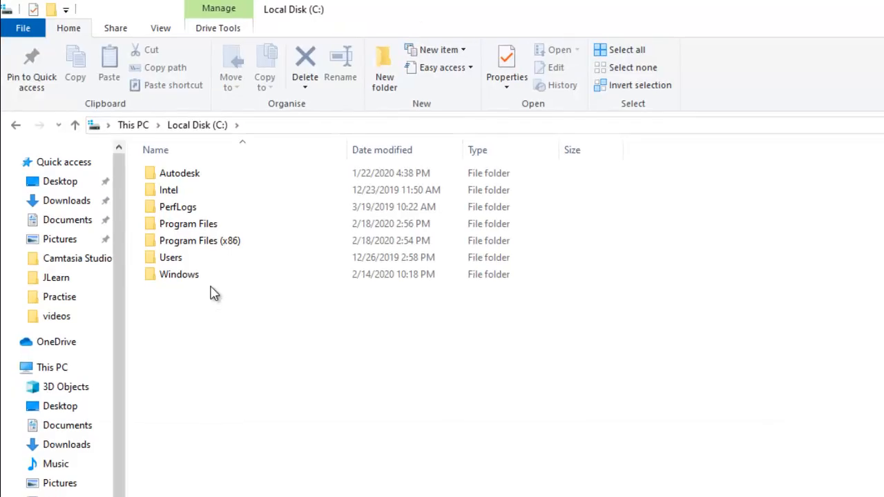
Browse to C:\Program Files\Java\jdk-13.0.2\bin and select the javac file
double_click(188, 223)
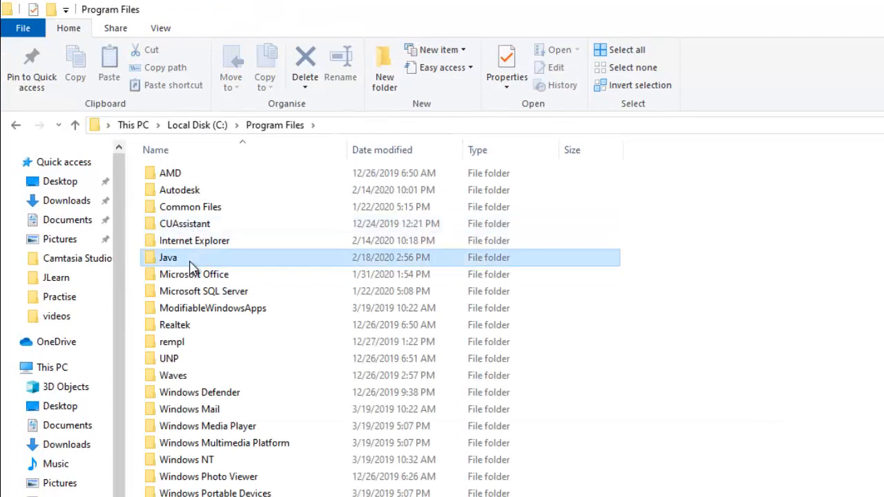
double_click(168, 257)
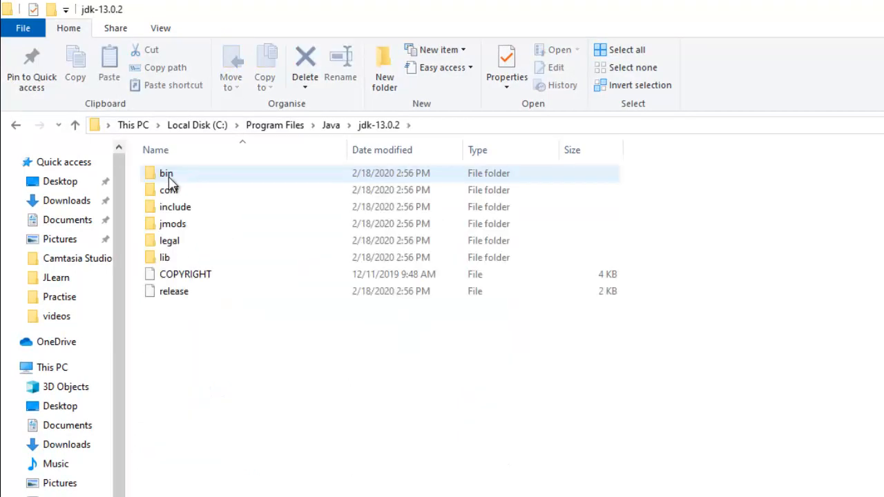
double_click(167, 174)
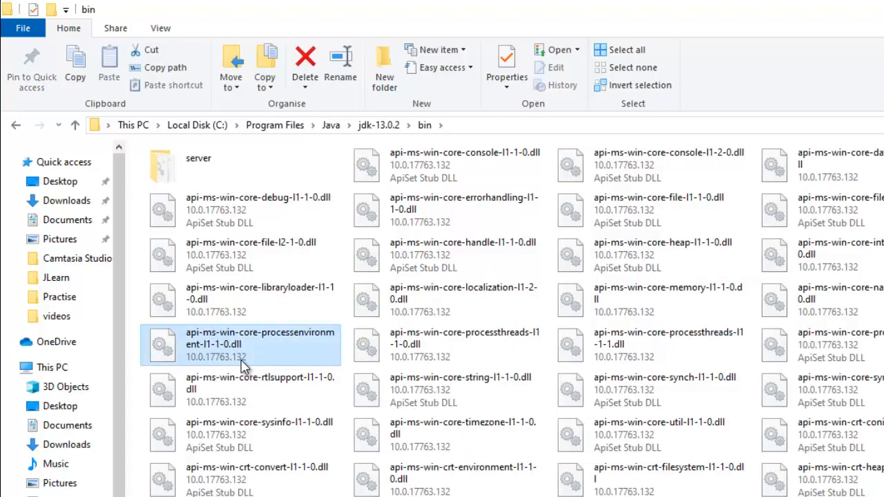
scroll("down", 3)
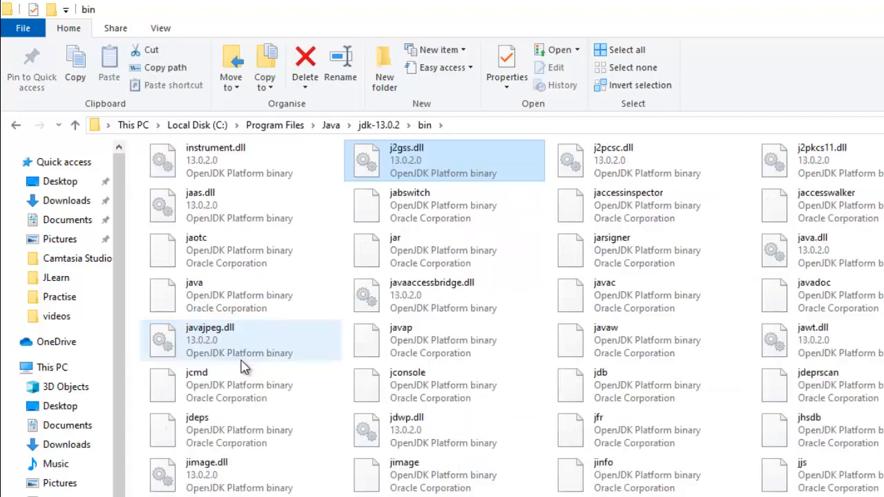
left_click(647, 295)
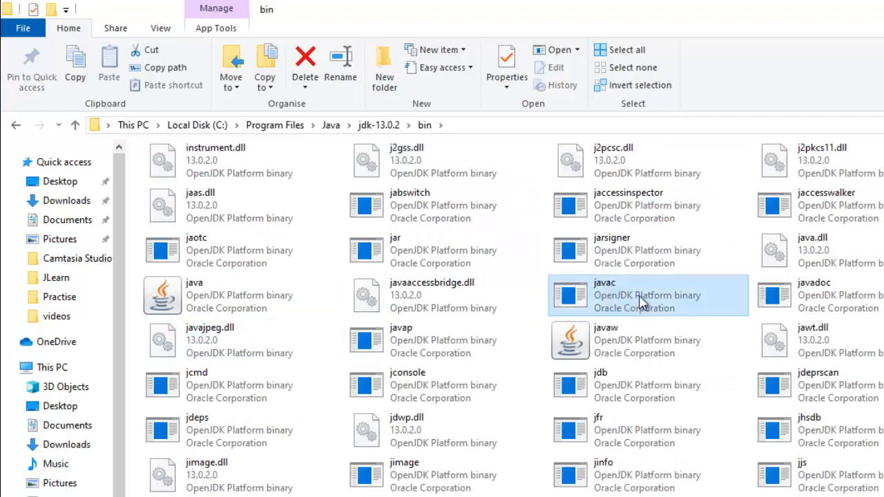
mouse_move(607, 295)
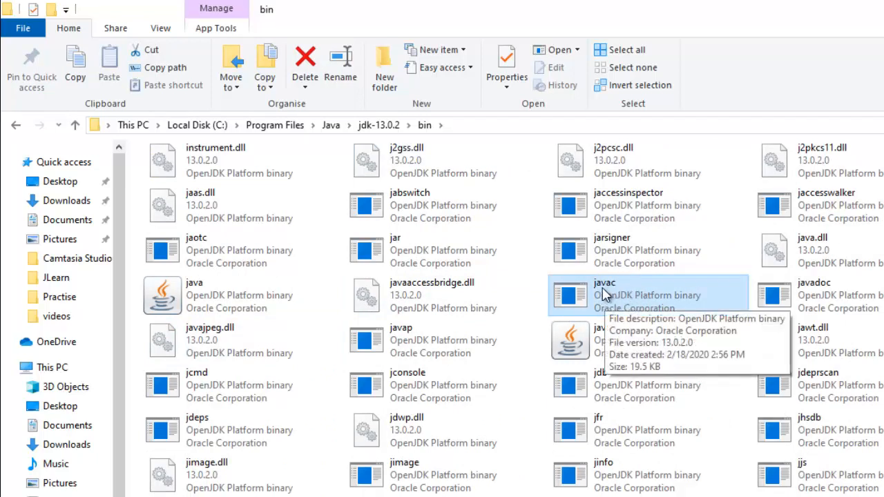
mouse_move(620, 296)
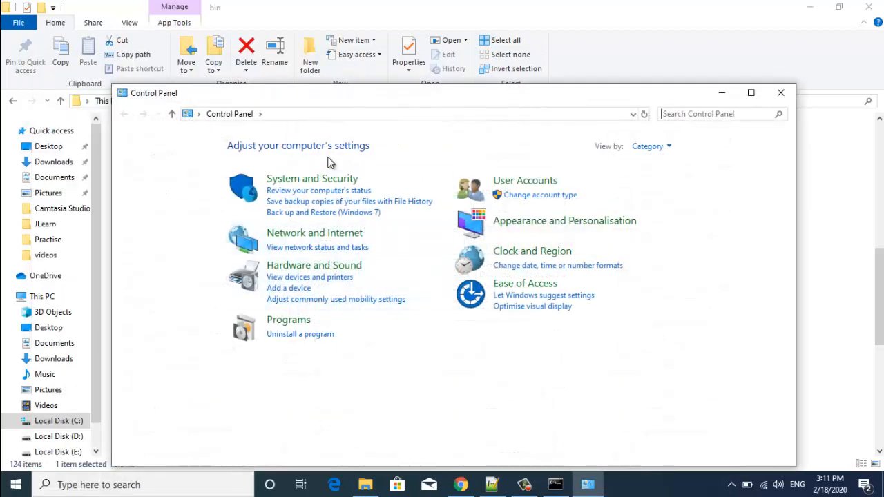
left_click(312, 178)
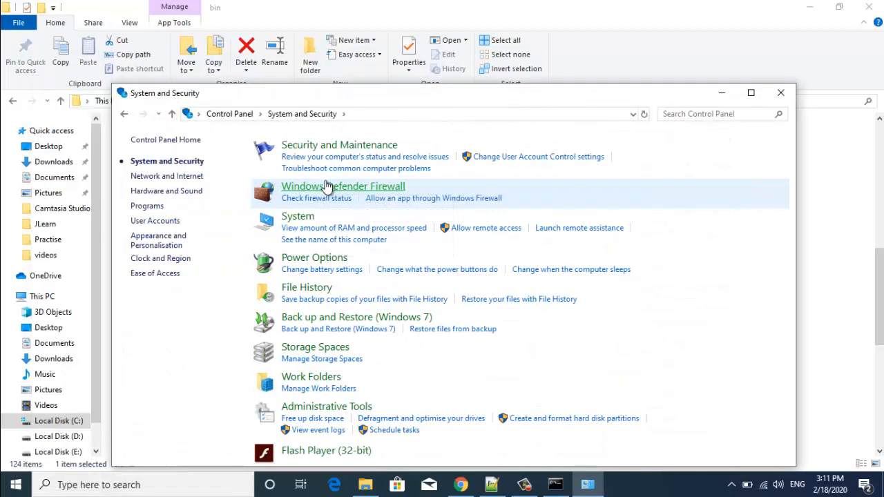
mouse_move(328, 226)
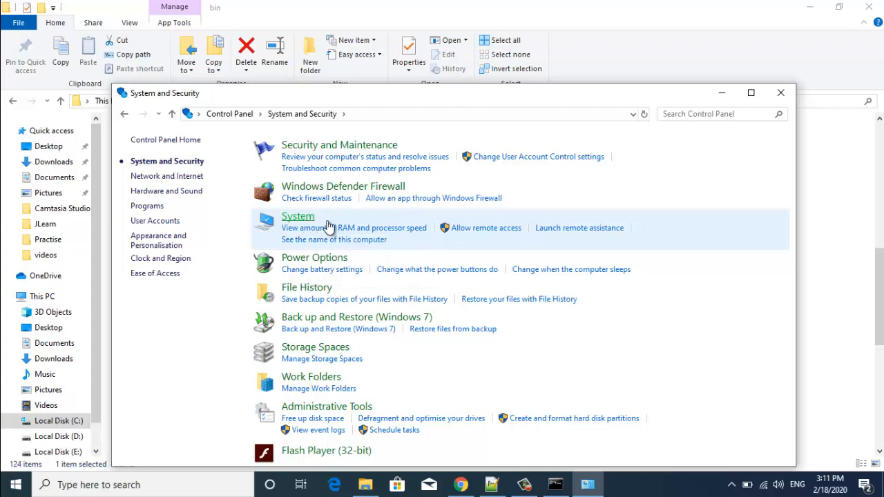
left_click(297, 217)
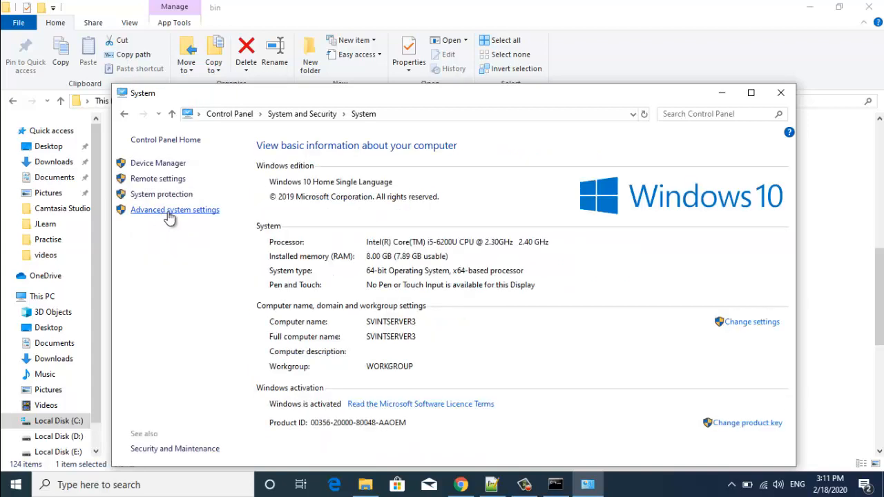
left_click(175, 210)
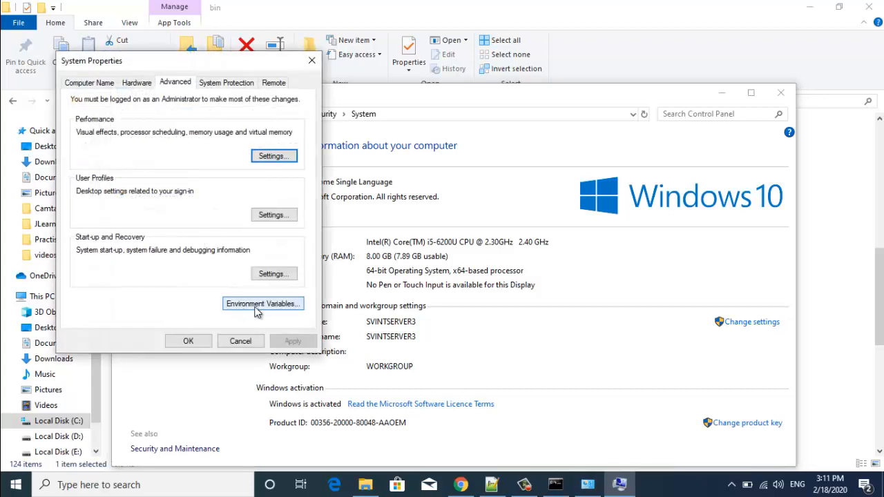
mouse_move(218, 339)
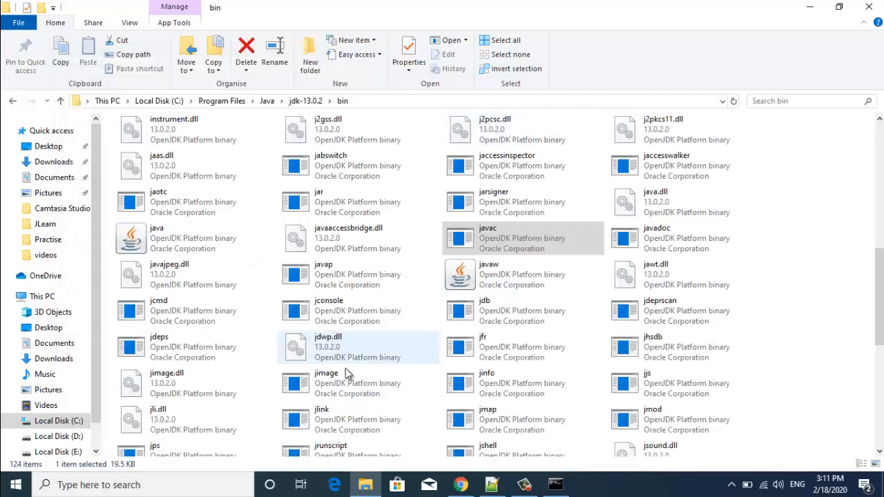
Search Windows for 'advanced' and open View advanced system settings
type("adva")
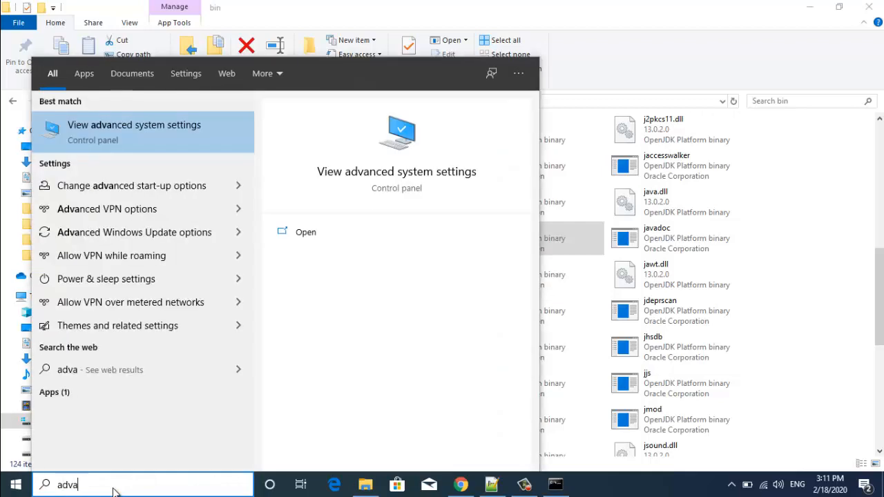
type("nced")
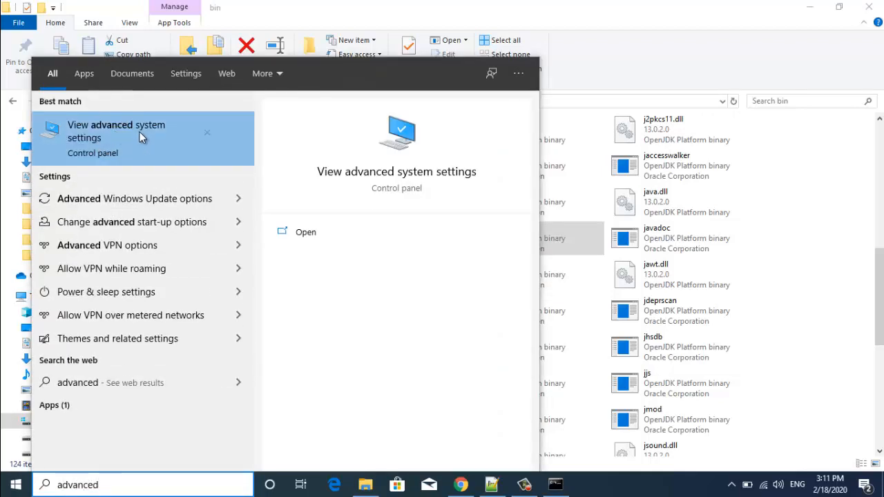
left_click(116, 132)
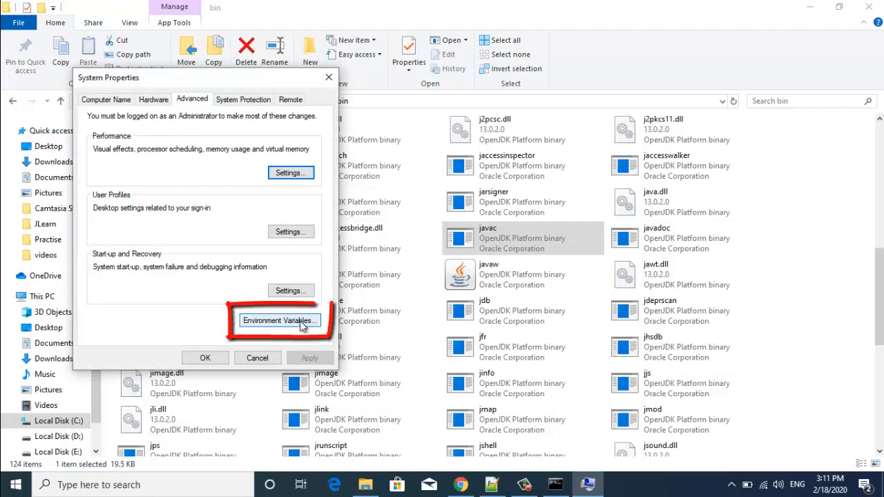
Add C:\Program Files\Java\jdk-13.0.2\bin as a new entry in the system Path variable
left_click(279, 321)
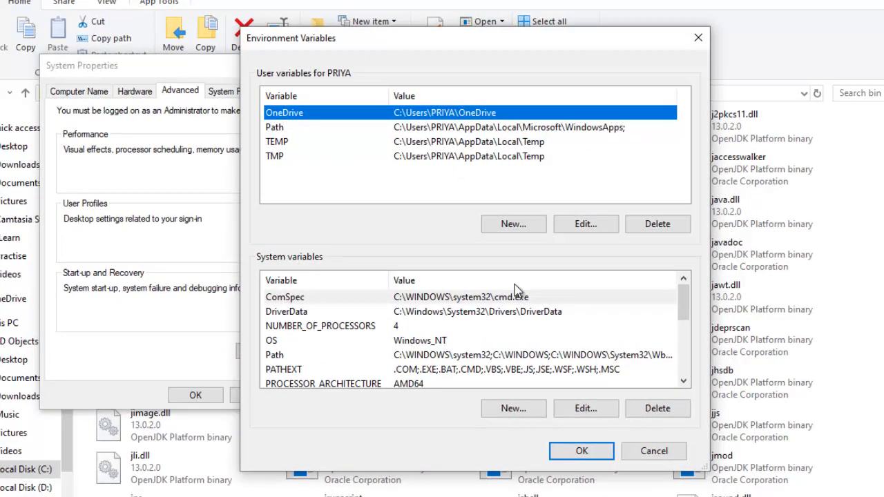
mouse_move(282, 358)
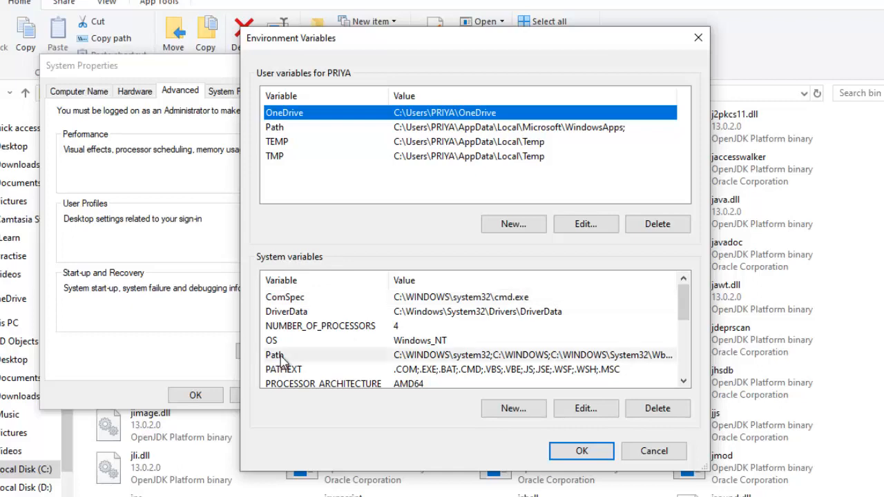
left_click(585, 224)
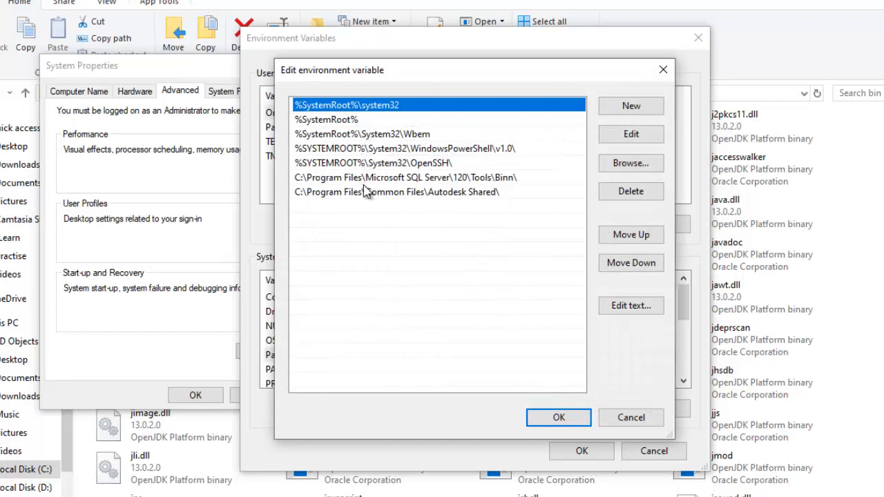
mouse_move(394, 141)
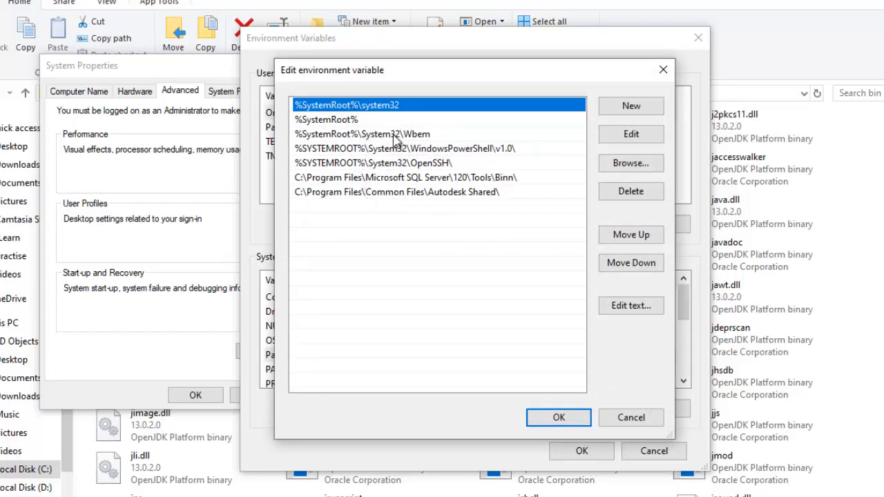
mouse_move(379, 178)
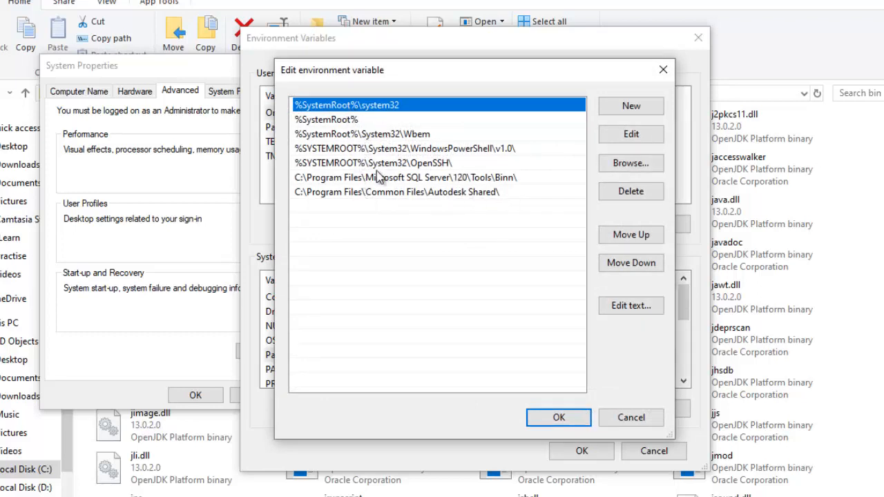
mouse_move(591, 175)
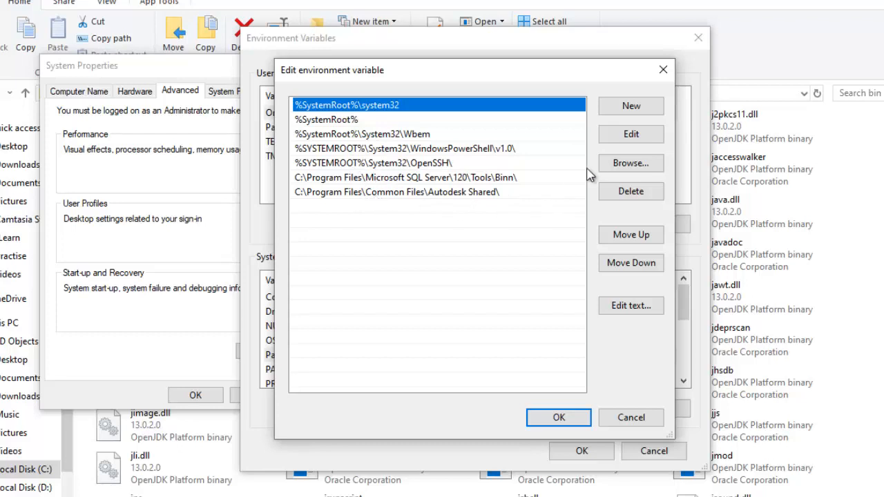
left_click(631, 106)
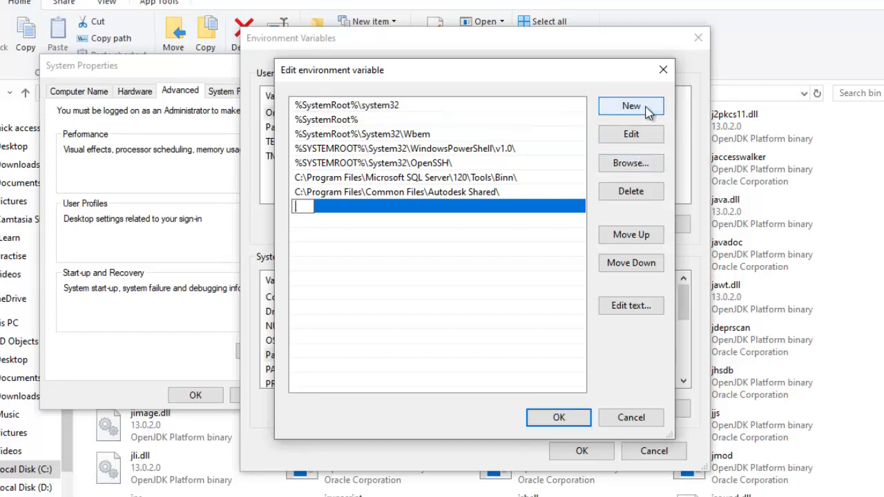
type("C:\\Program Files\\Java\\jdk-13.0.2\\bin")
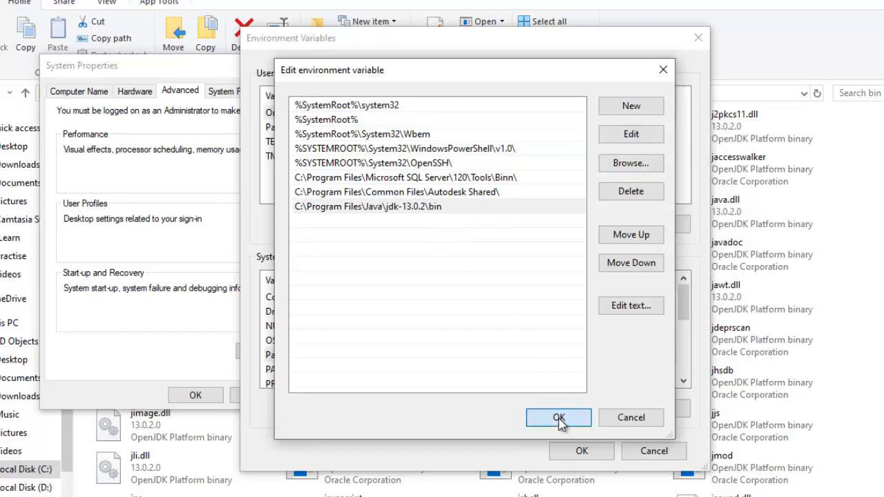
left_click(559, 417)
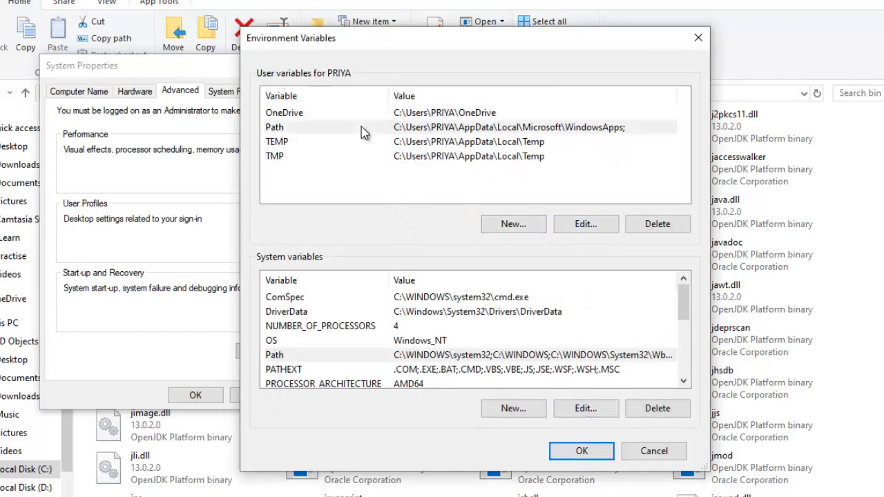
Add the same JDK bin entry to the user Path variable
left_click(585, 224)
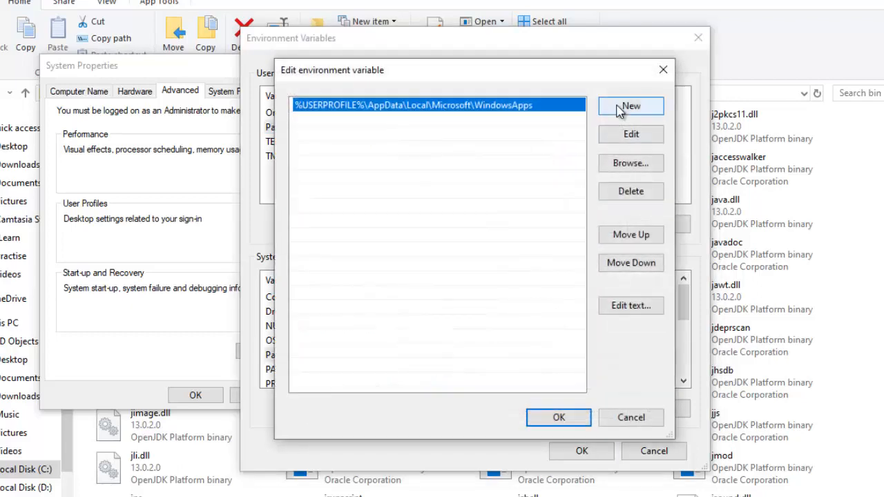
left_click(630, 106)
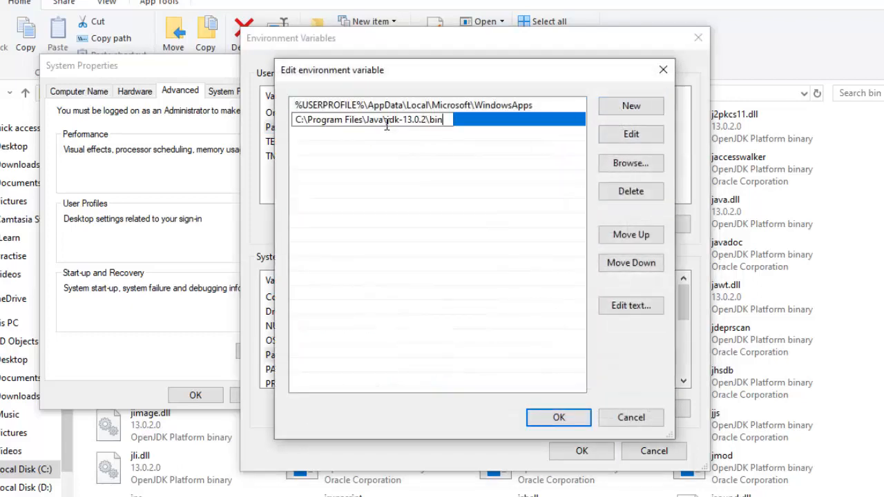
left_click(558, 418)
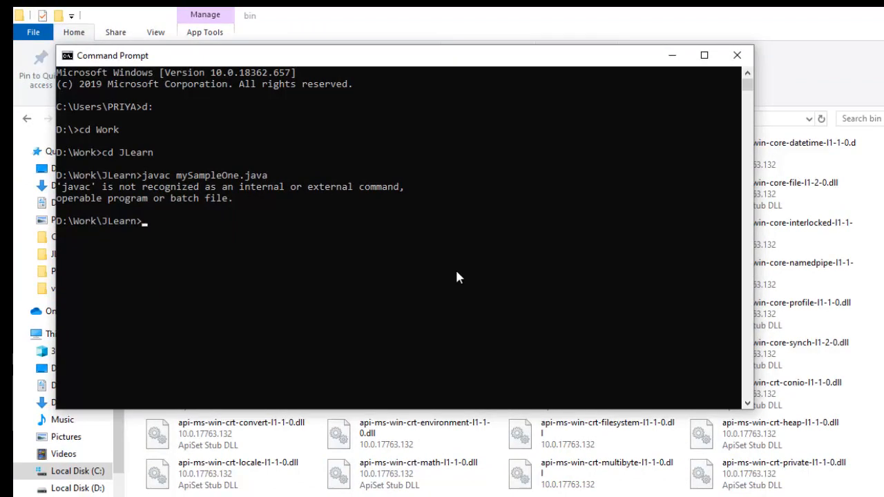
mouse_move(743, 76)
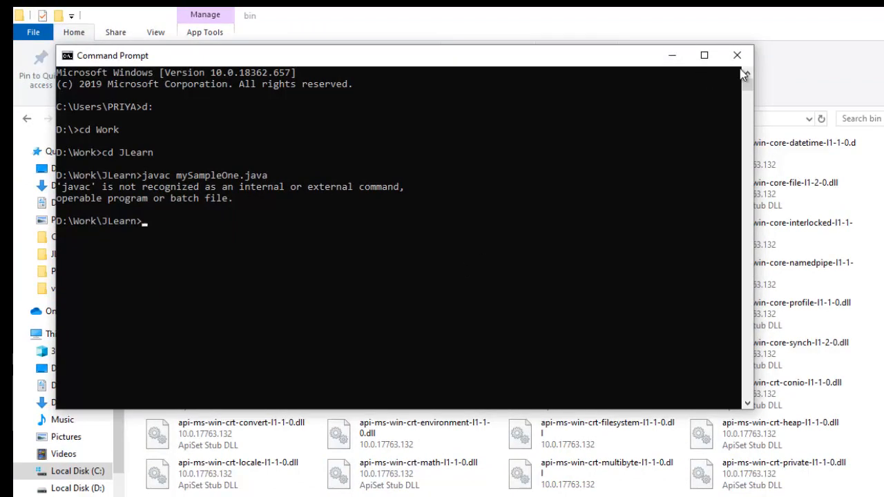
mouse_move(738, 55)
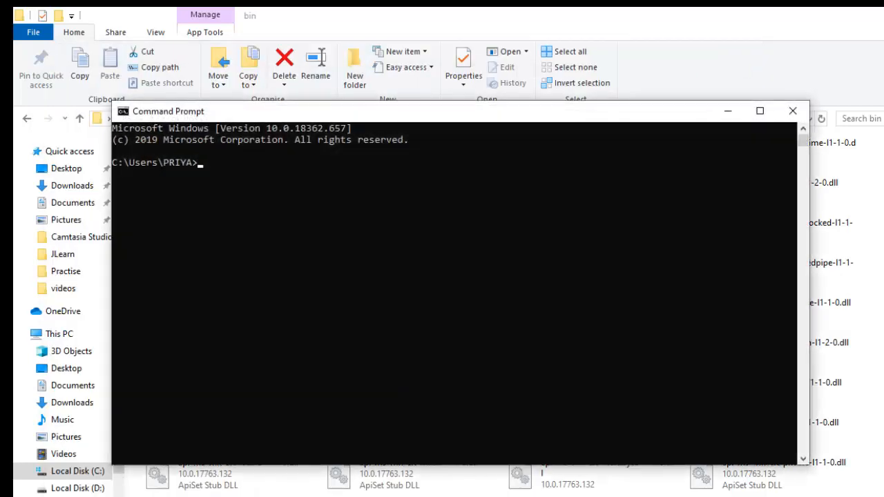
In a new Command Prompt, switch to D: and change into Work\JLearn
type("d:")
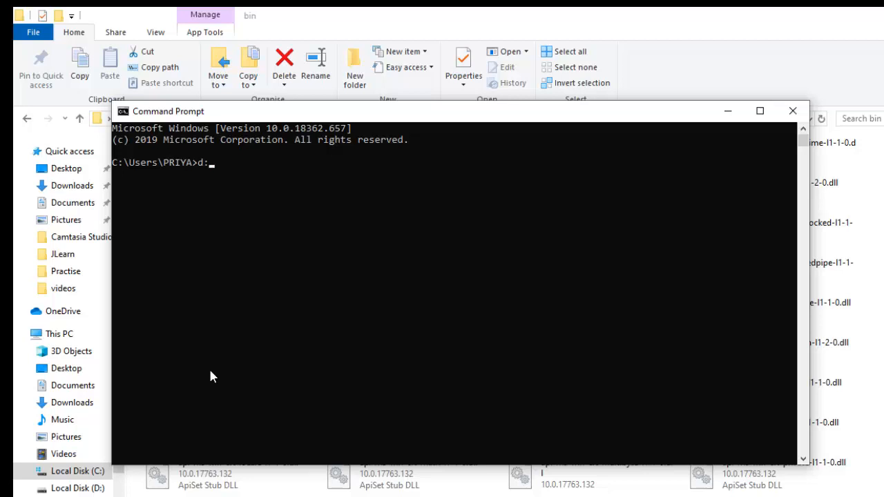
type("cd Work")
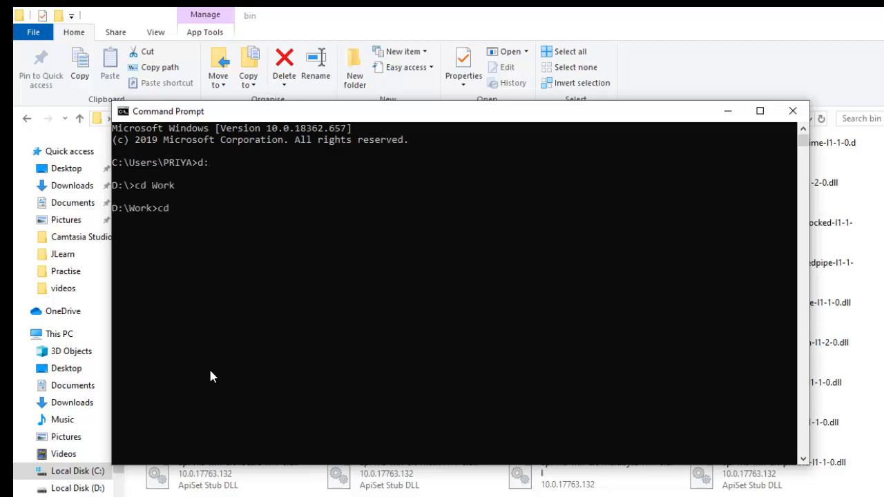
type("JLea")
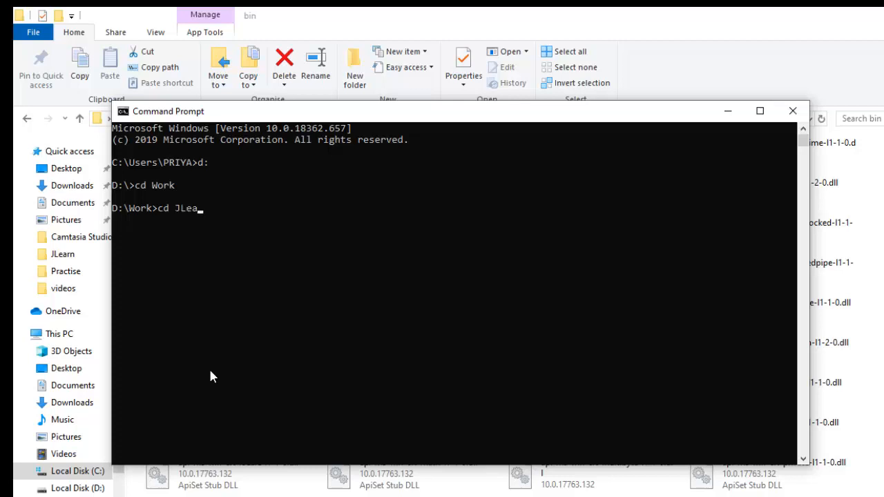
key("Return")
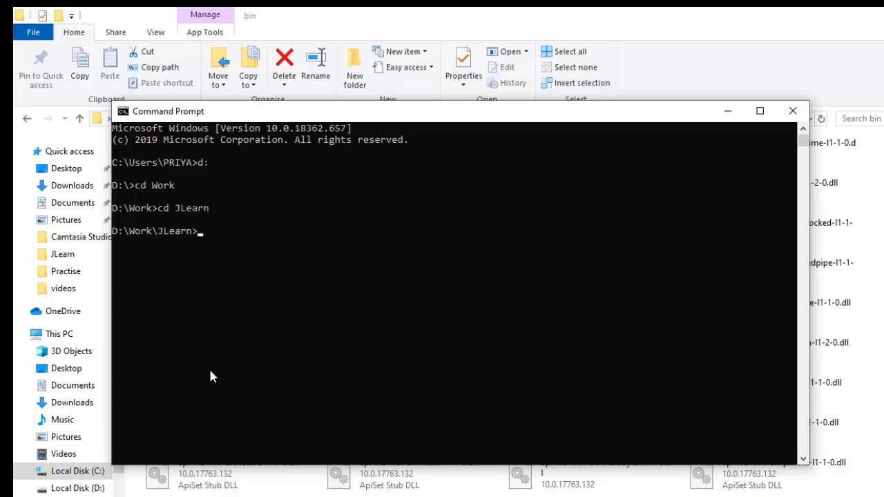
Type the javac mySampleOne.java compile command
type("javac")
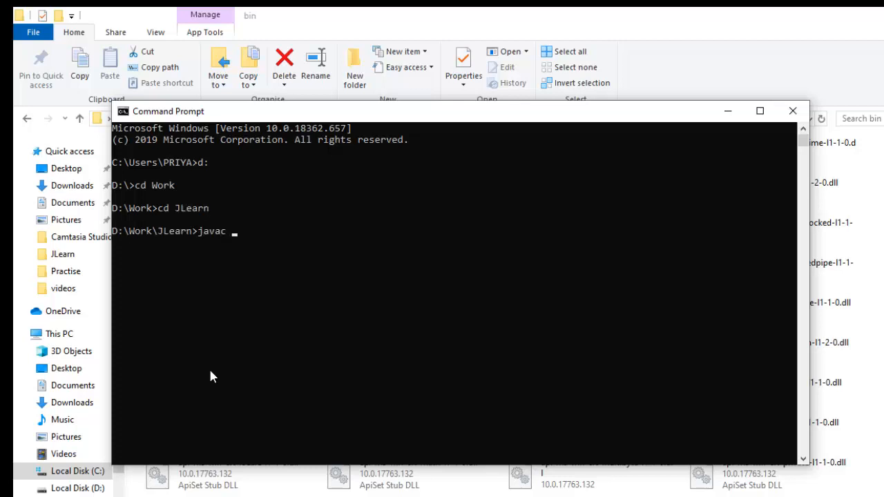
type("mySam")
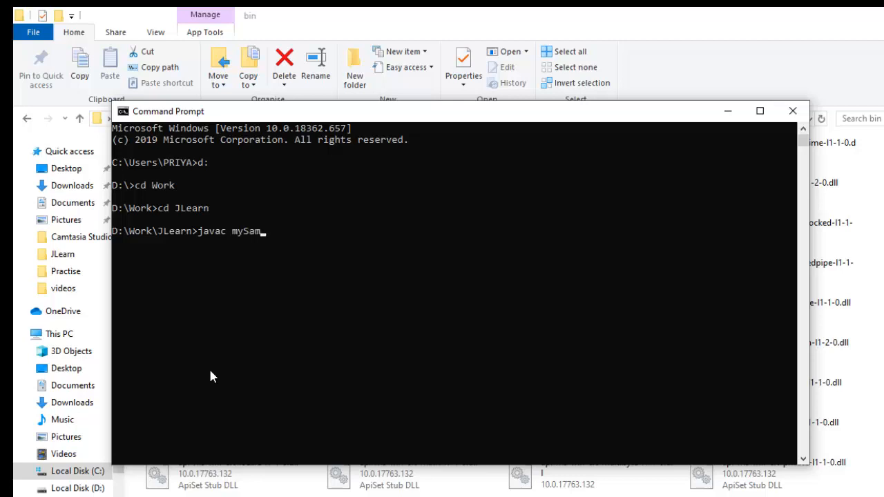
type("pleOe")
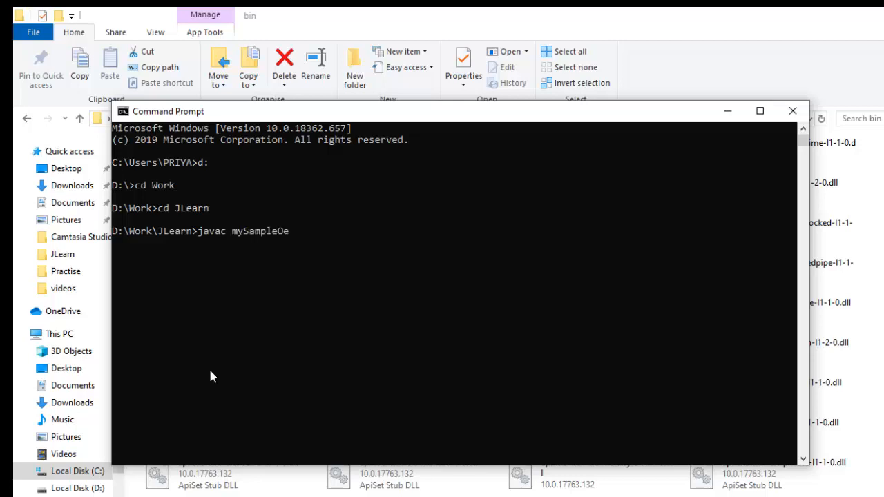
type("ne.")
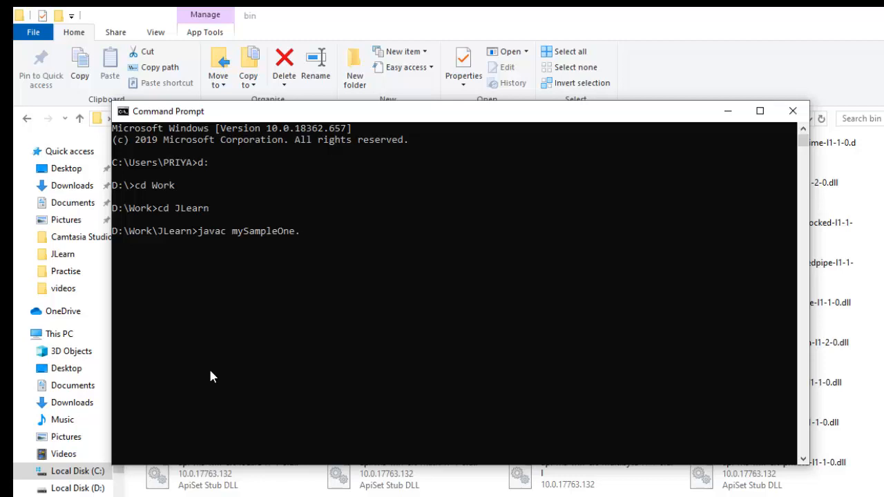
type("java")
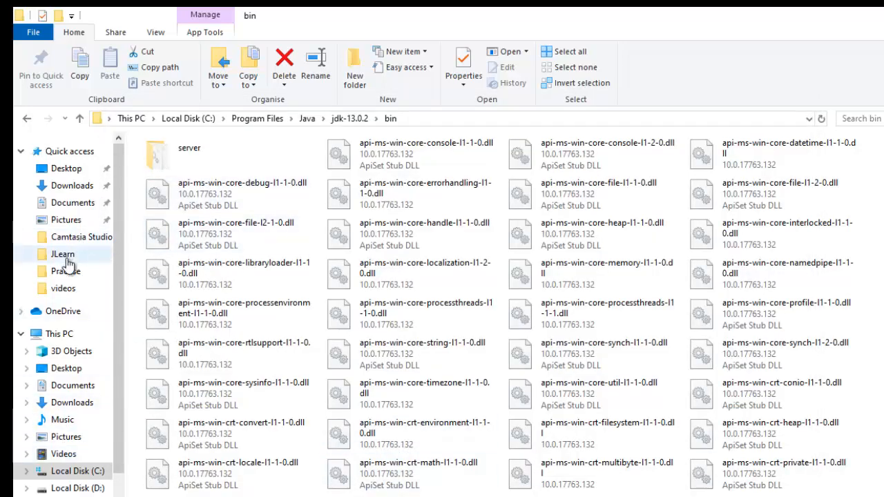
Open JLearn from Quick access to confirm mySampleOne.class sits beside mySampleOne.java
left_click(62, 254)
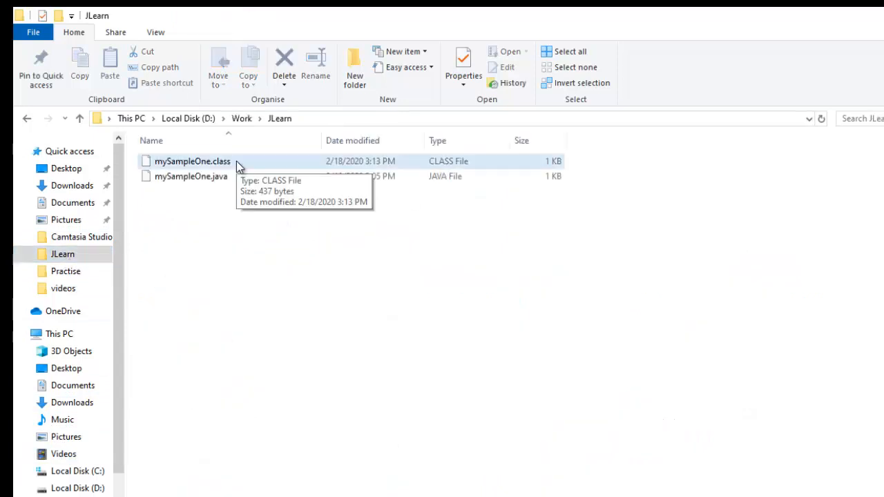
mouse_move(229, 169)
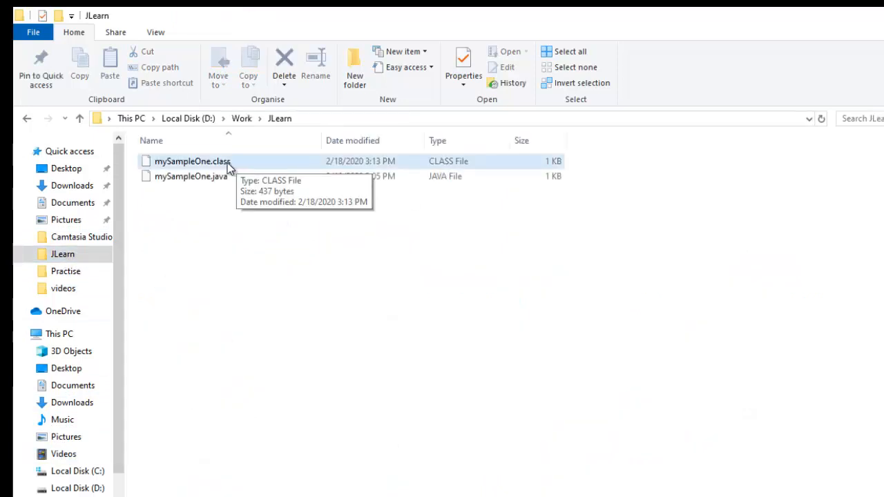
mouse_move(698, 470)
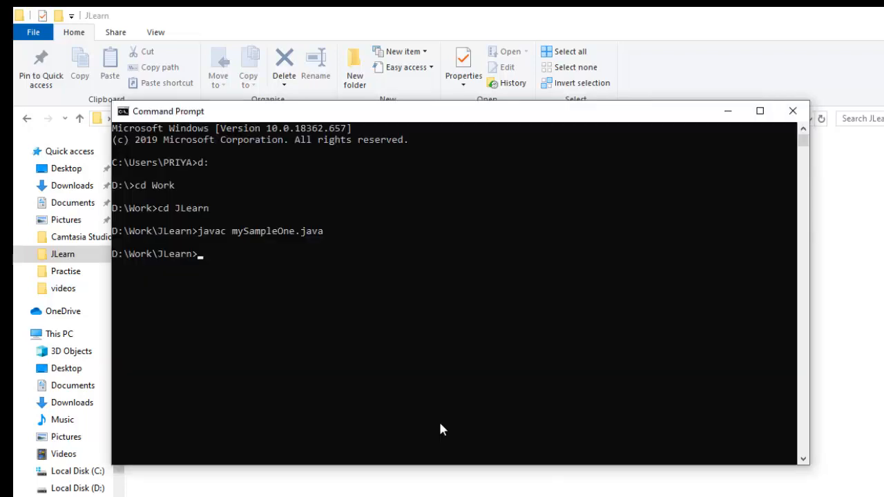
Enter 'java mySampleOne' in Command Prompt to print 'This is my sample one'
type("j")
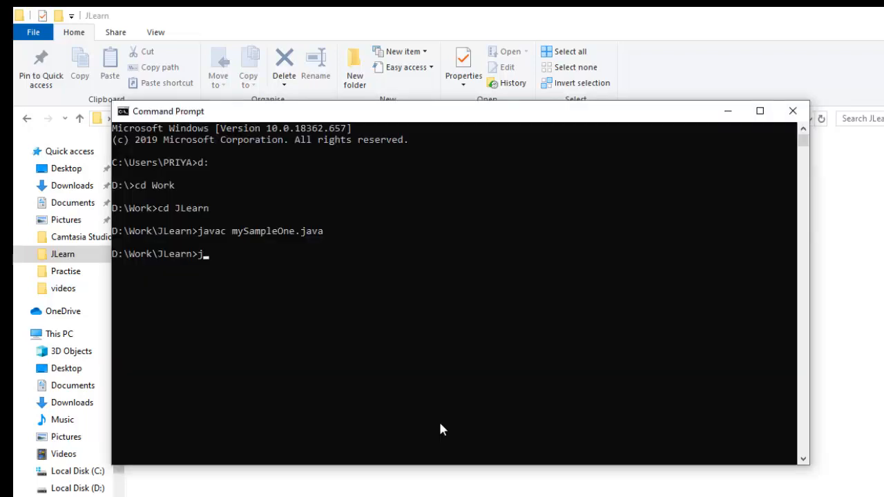
type("ava")
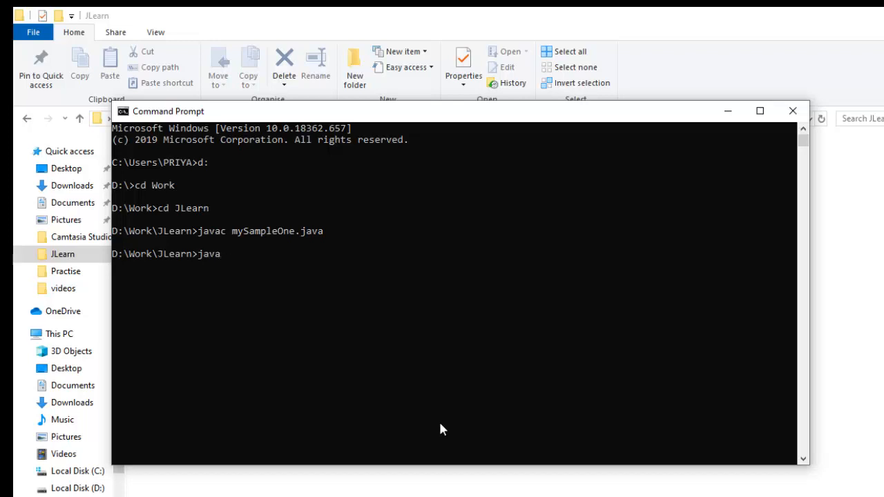
type("mySa")
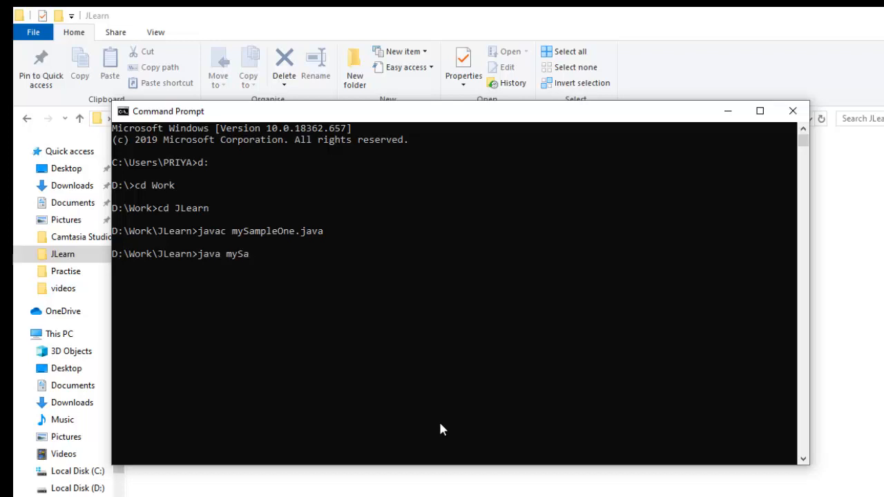
type("mpleOne")
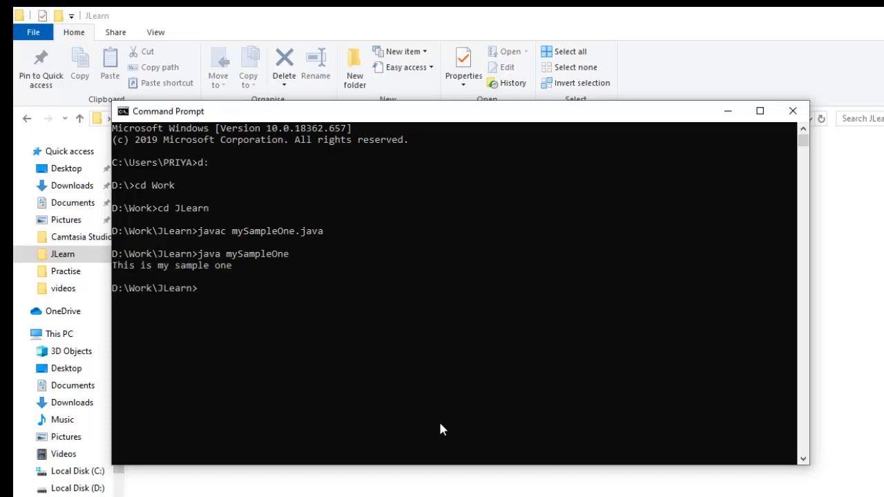
mouse_move(153, 275)
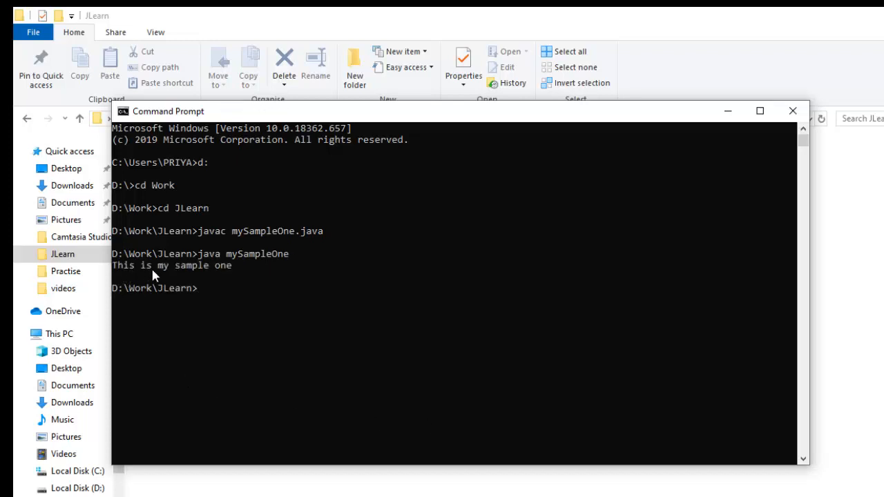
mouse_move(241, 277)
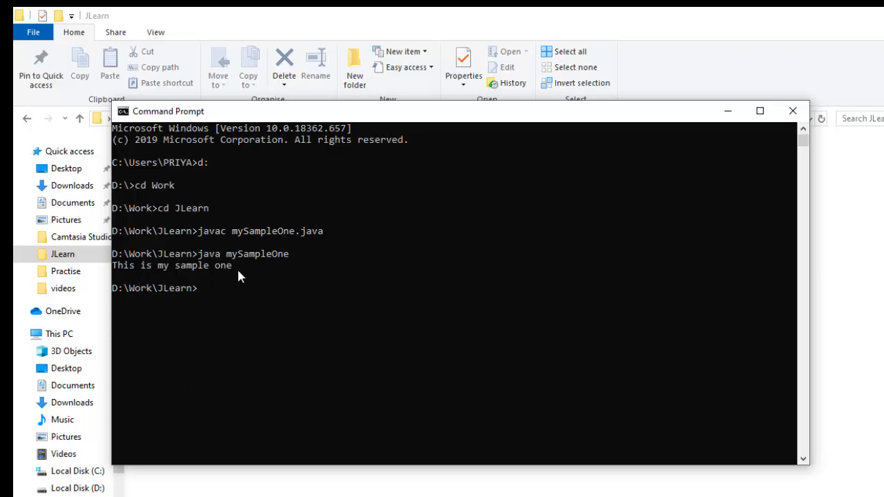
mouse_move(320, 324)
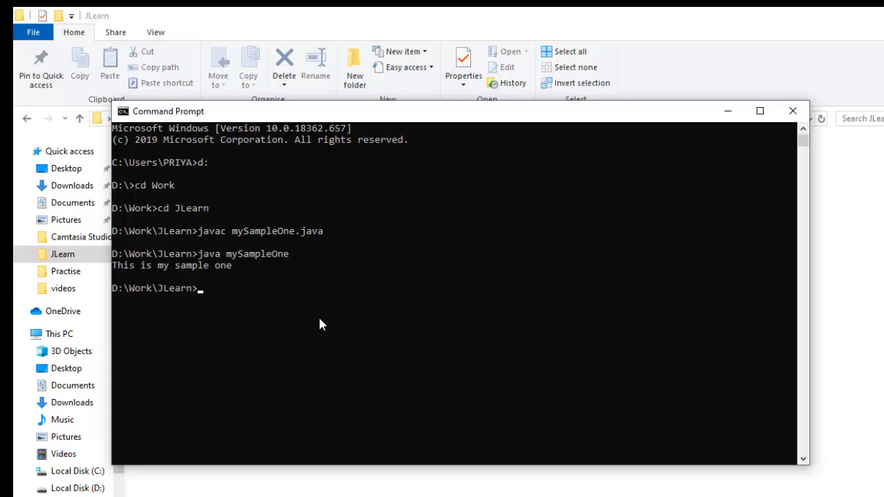